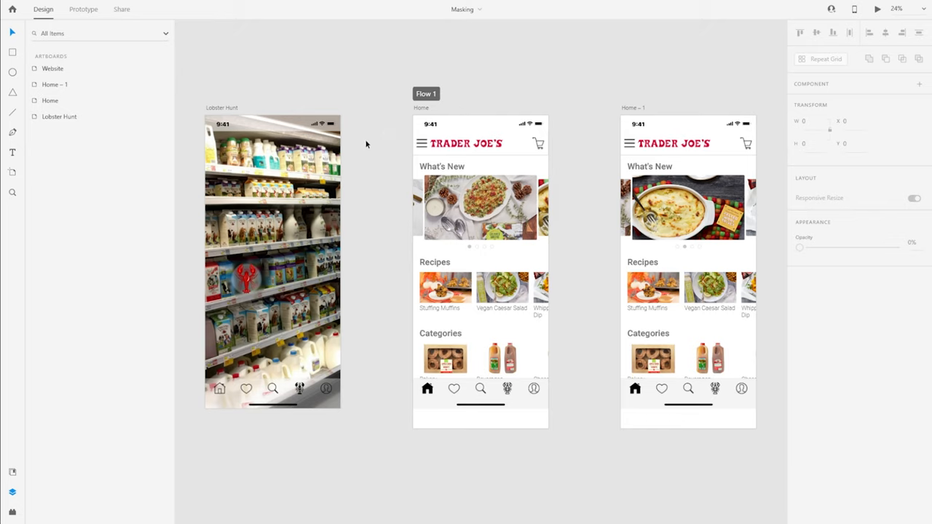
{"action": "mouse_move", "coordinate": [369, 142]}
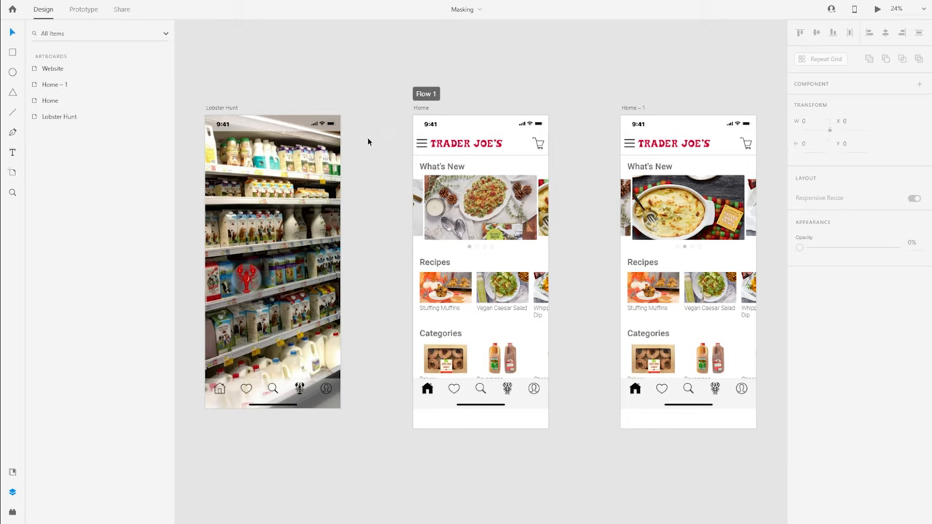
- Remove the old store photo from the Lobster Hunt artboard to make room for the Trader Joe's image
{"action": "left_click", "coordinate": [466, 144]}
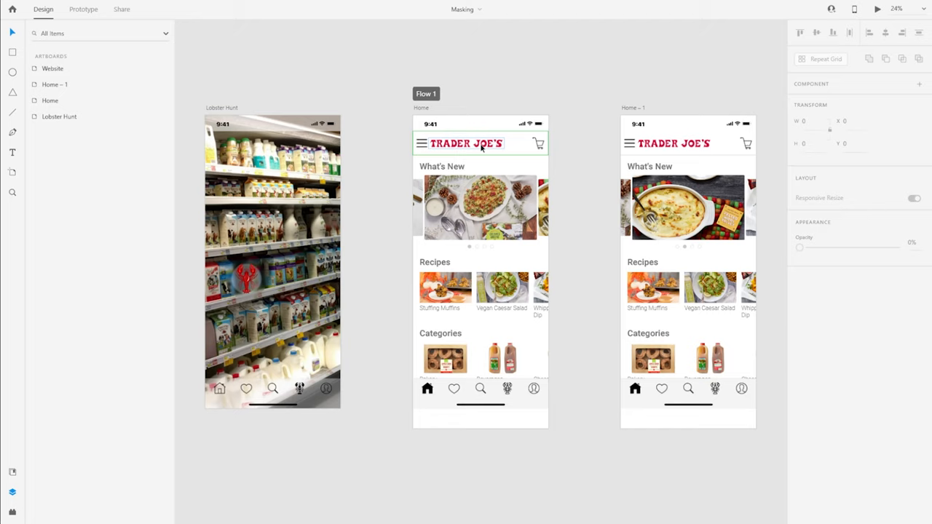
{"action": "mouse_move", "coordinate": [498, 147]}
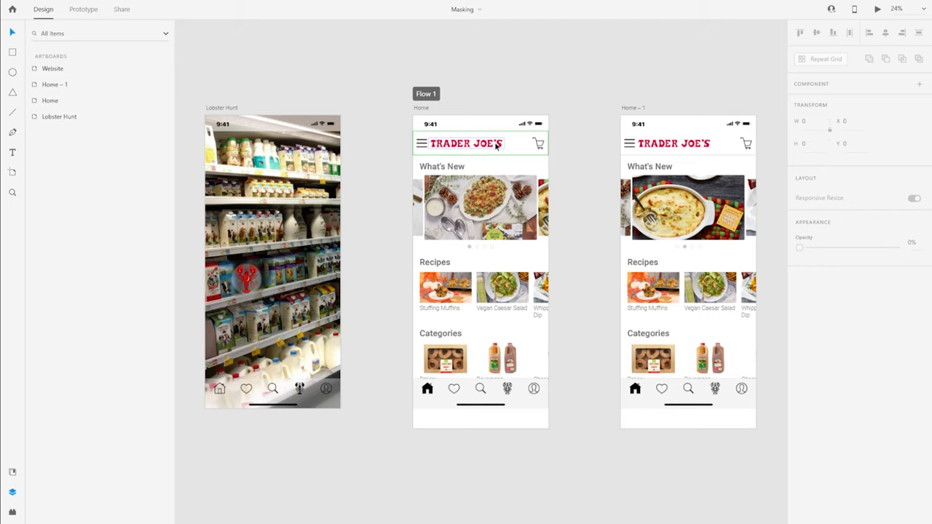
{"action": "mouse_move", "coordinate": [499, 163]}
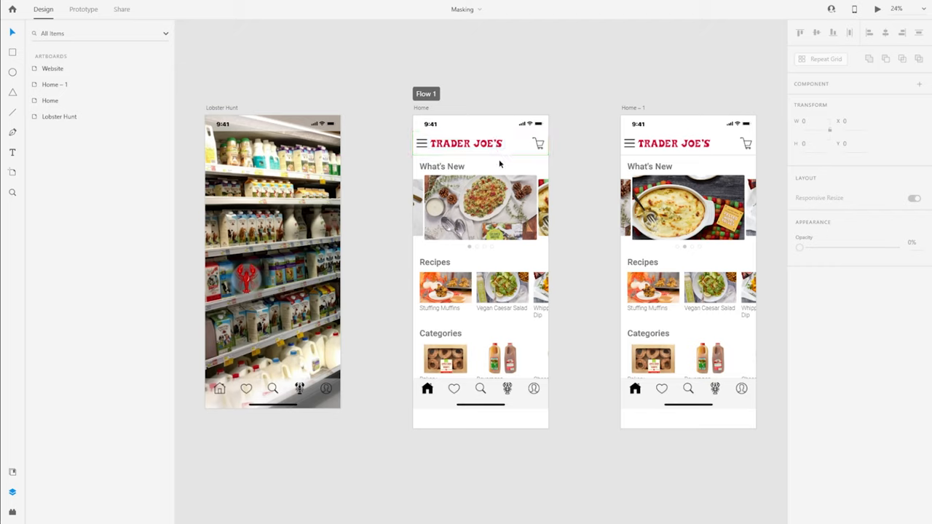
{"action": "mouse_move", "coordinate": [498, 169]}
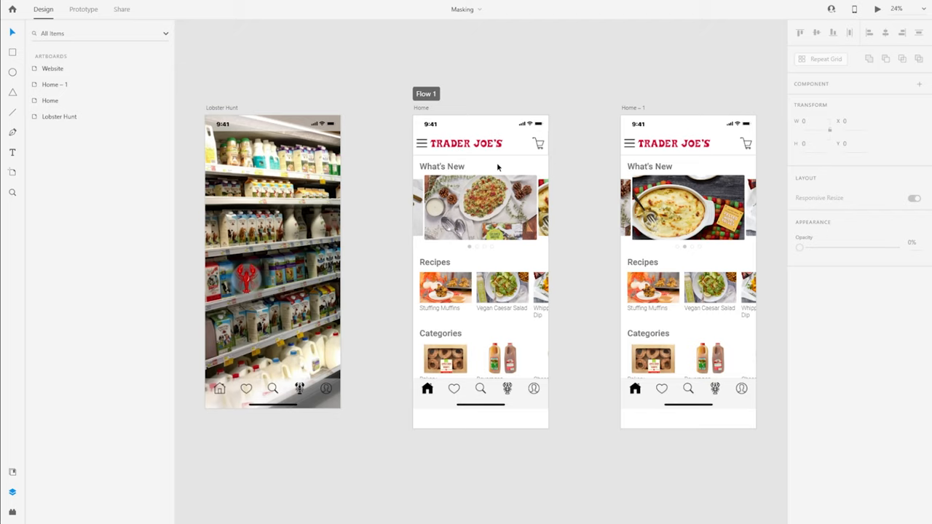
{"action": "mouse_move", "coordinate": [317, 440]}
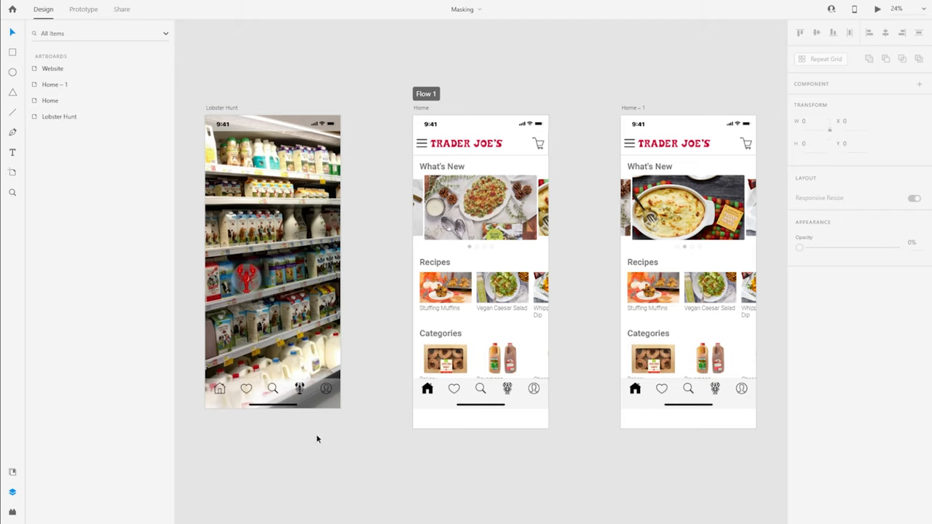
{"action": "mouse_move", "coordinate": [367, 438]}
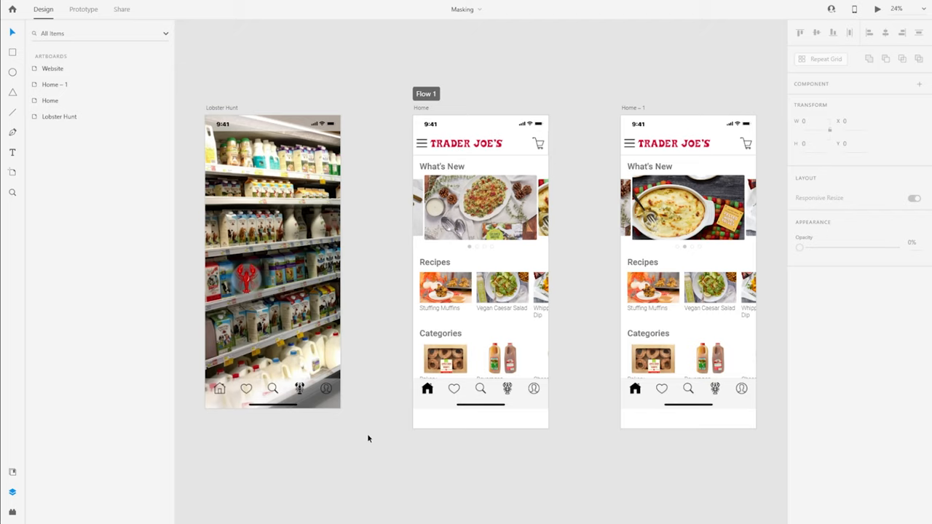
{"action": "mouse_move", "coordinate": [373, 465]}
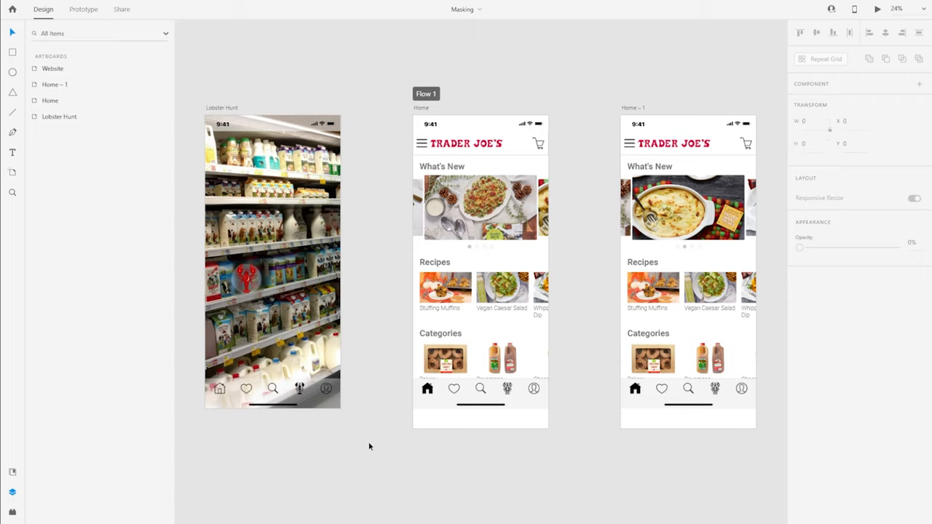
{"action": "mouse_move", "coordinate": [367, 250]}
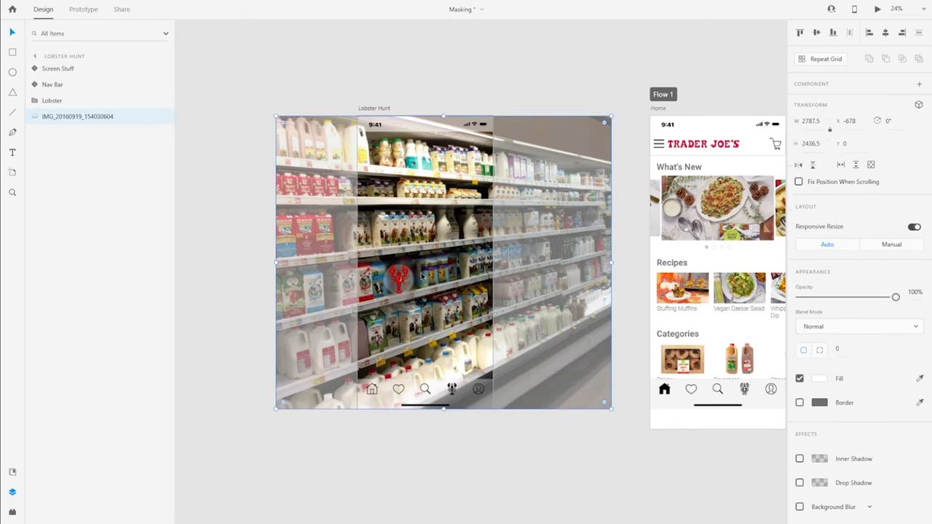
{"action": "mouse_move", "coordinate": [483, 310]}
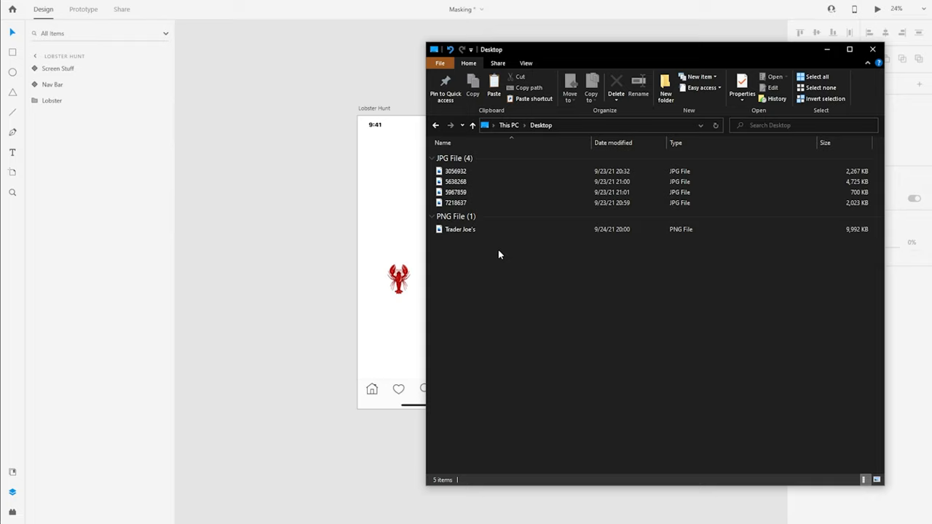
{"action": "mouse_move", "coordinate": [498, 241]}
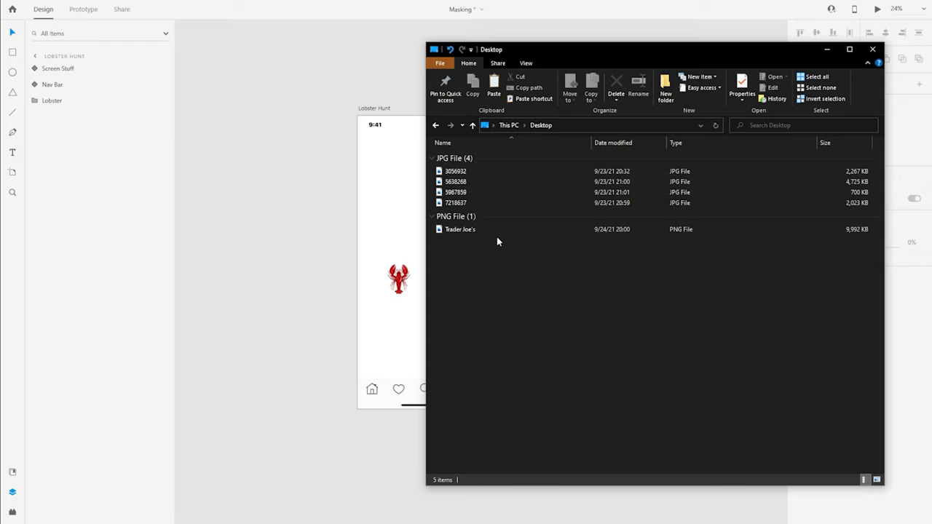
{"action": "mouse_move", "coordinate": [460, 229]}
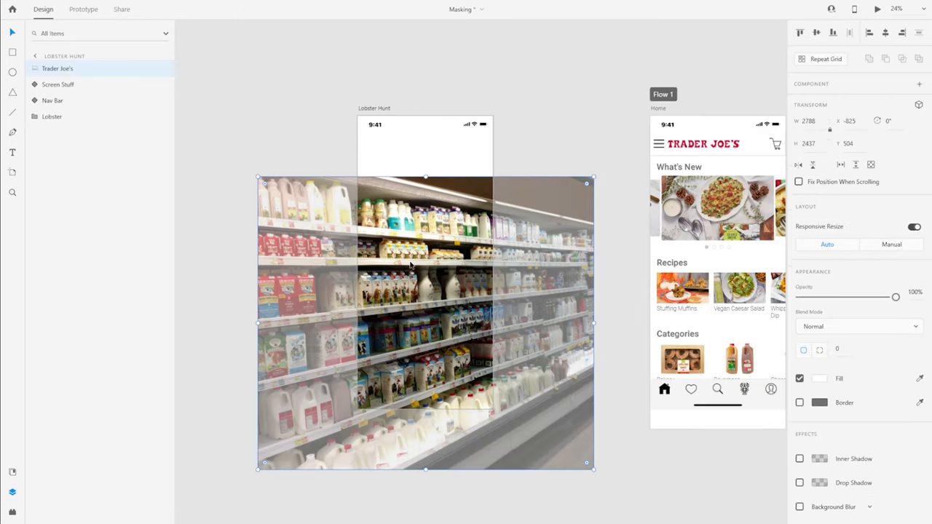
{"action": "mouse_move", "coordinate": [430, 277]}
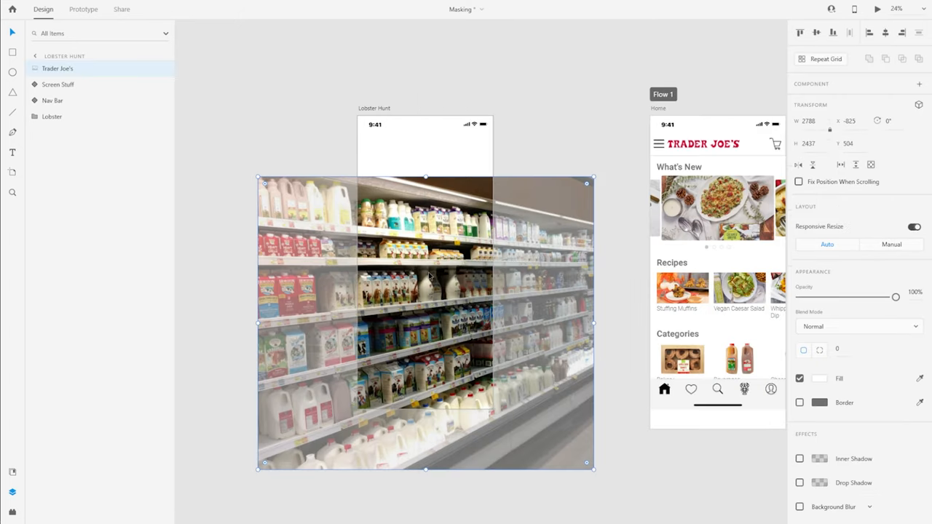
{"action": "mouse_move", "coordinate": [440, 218]}
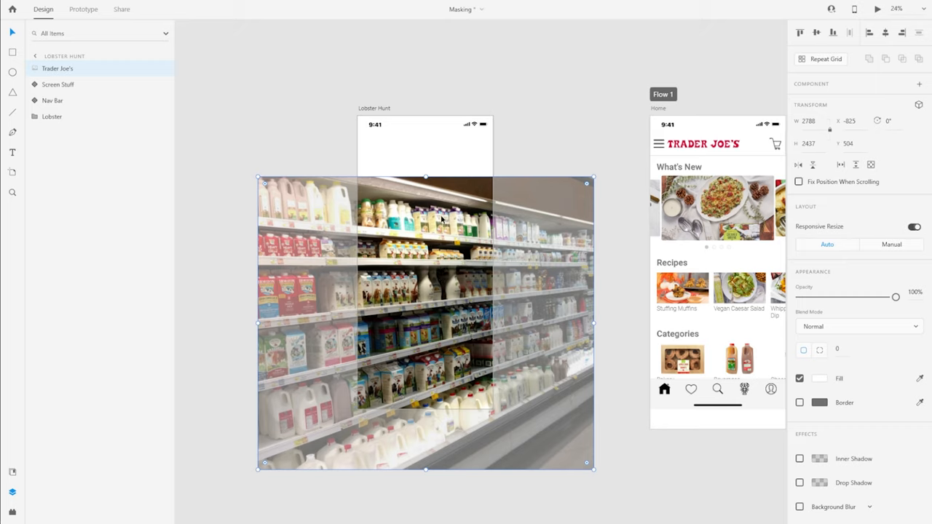
- Import the Trader Joe's photo via the File menu, fit it to the artboard height and deselect it
{"action": "left_click", "coordinate": [11, 9]}
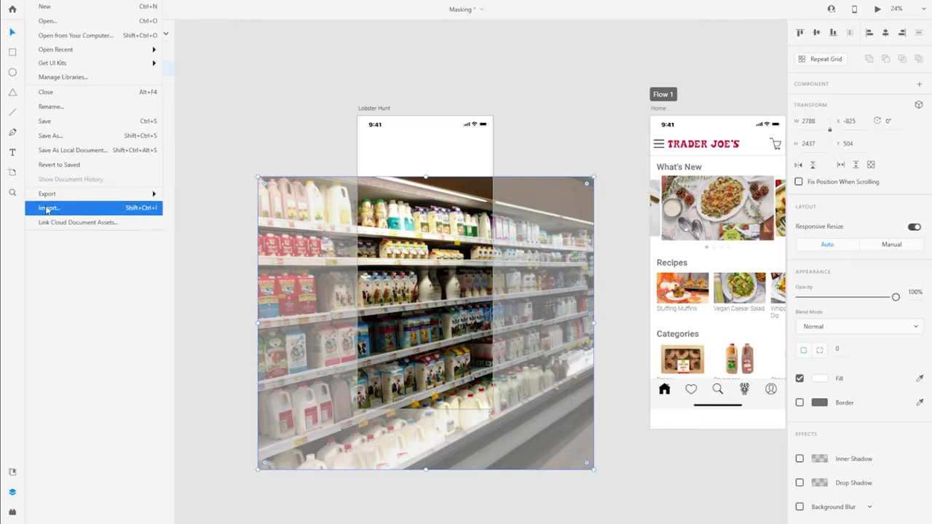
{"action": "mouse_move", "coordinate": [66, 211]}
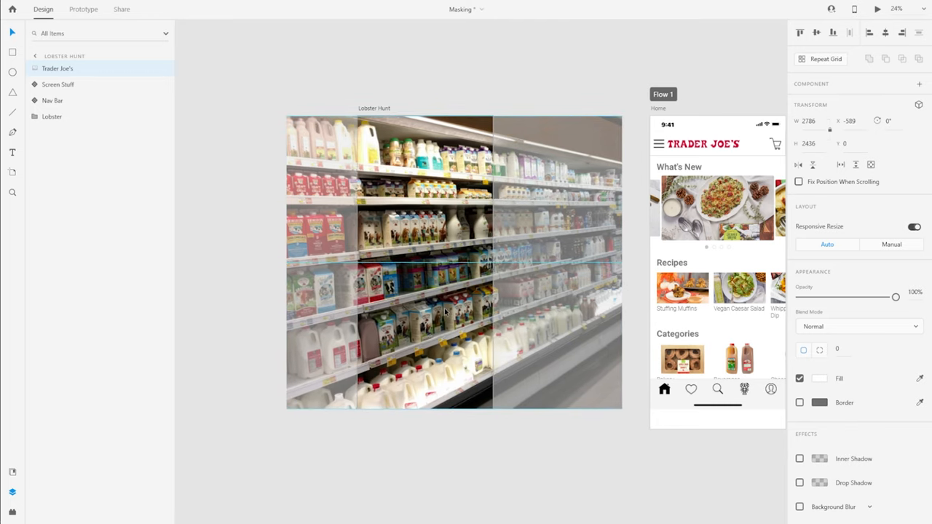
{"action": "left_click", "coordinate": [59, 69]}
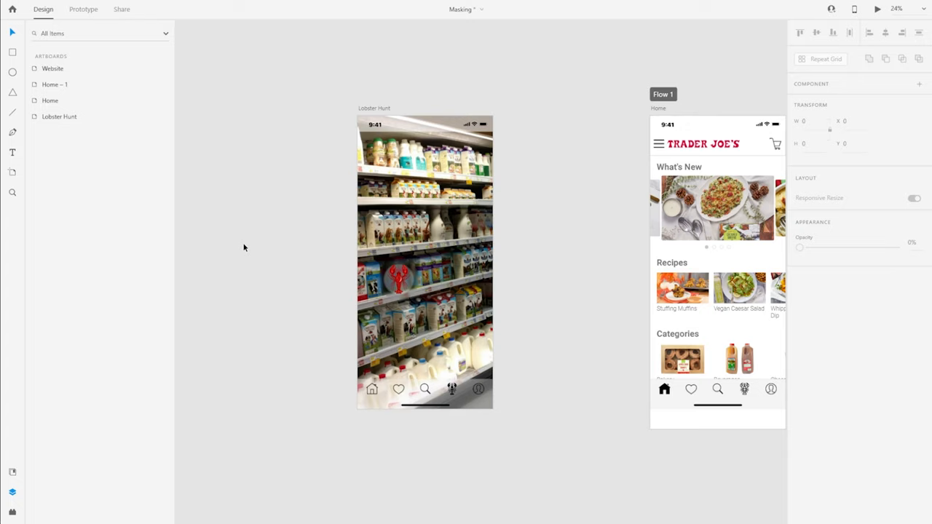
{"action": "mouse_move", "coordinate": [263, 256]}
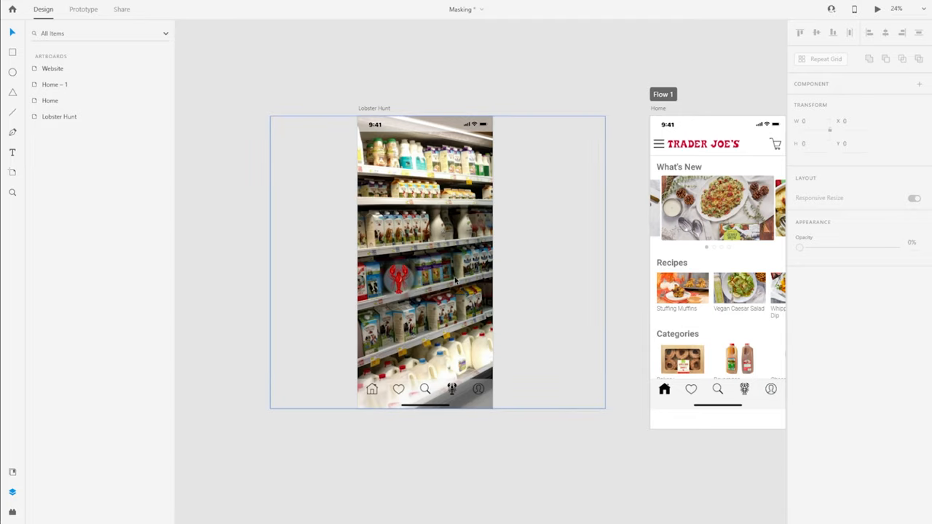
{"action": "mouse_move", "coordinate": [432, 236]}
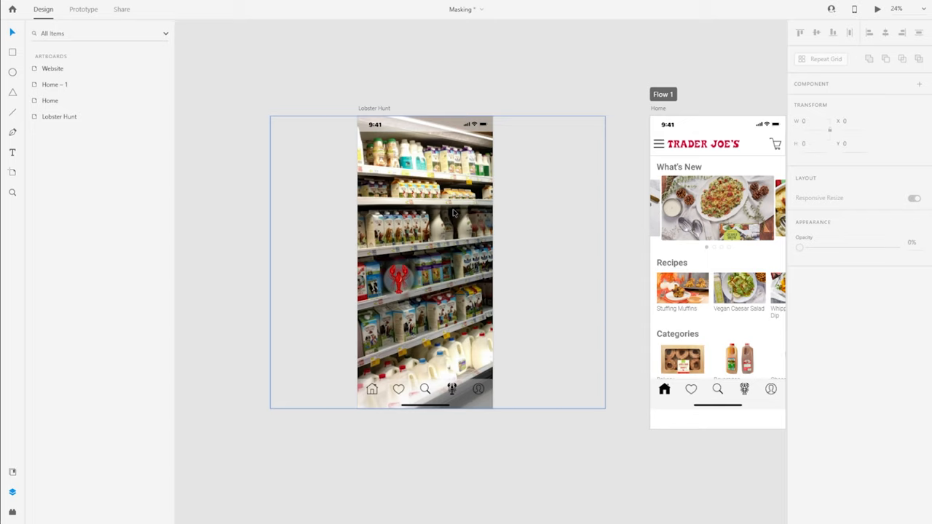
{"action": "mouse_move", "coordinate": [431, 213]}
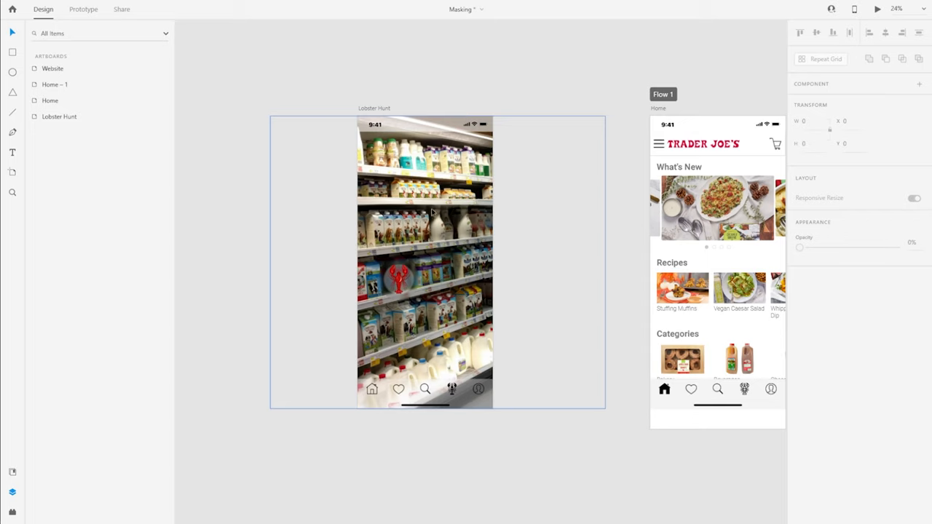
{"action": "mouse_move", "coordinate": [437, 232]}
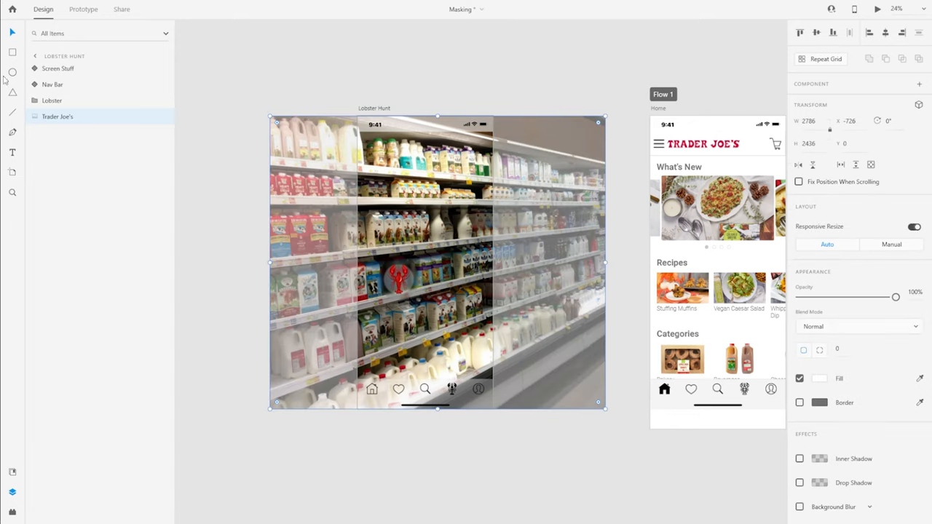
- Draw a white rectangle over the store photo and stretch it to cover the whole Lobster Hunt screen
{"action": "left_click_drag", "start_coordinate": [370, 137], "coordinate": [492, 405]}
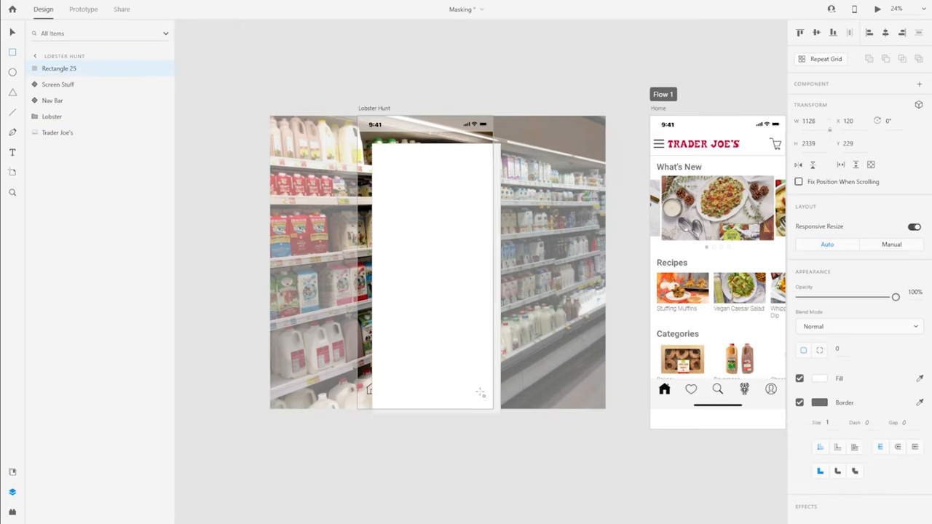
{"action": "left_click_drag", "start_coordinate": [494, 274], "coordinate": [480, 274]}
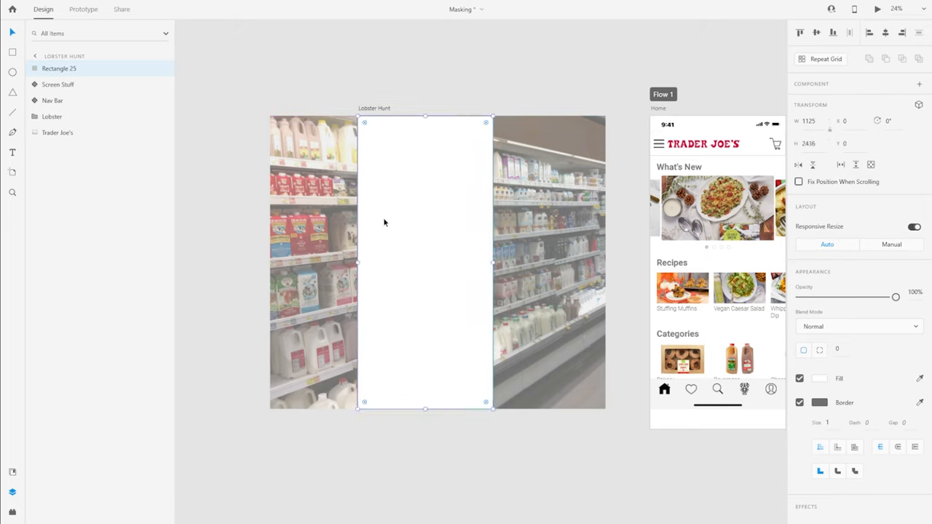
{"action": "mouse_move", "coordinate": [399, 217]}
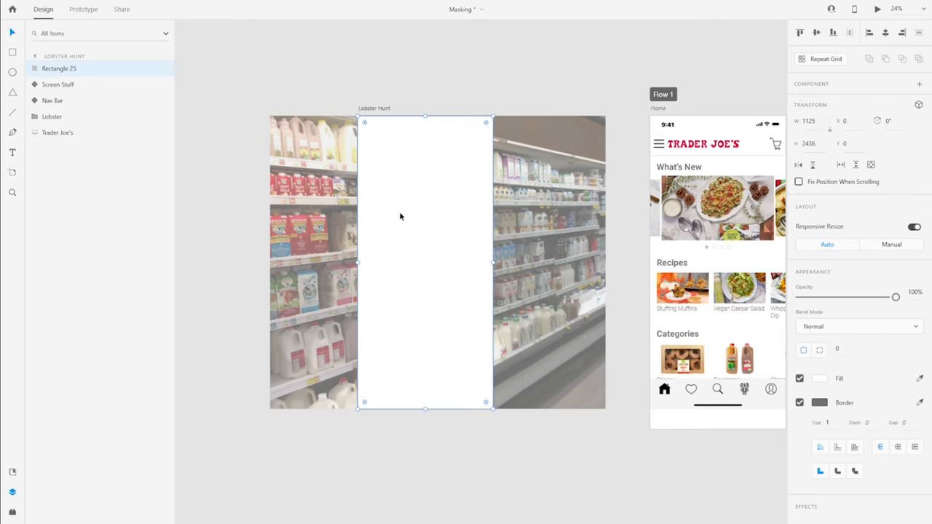
{"action": "mouse_move", "coordinate": [413, 274]}
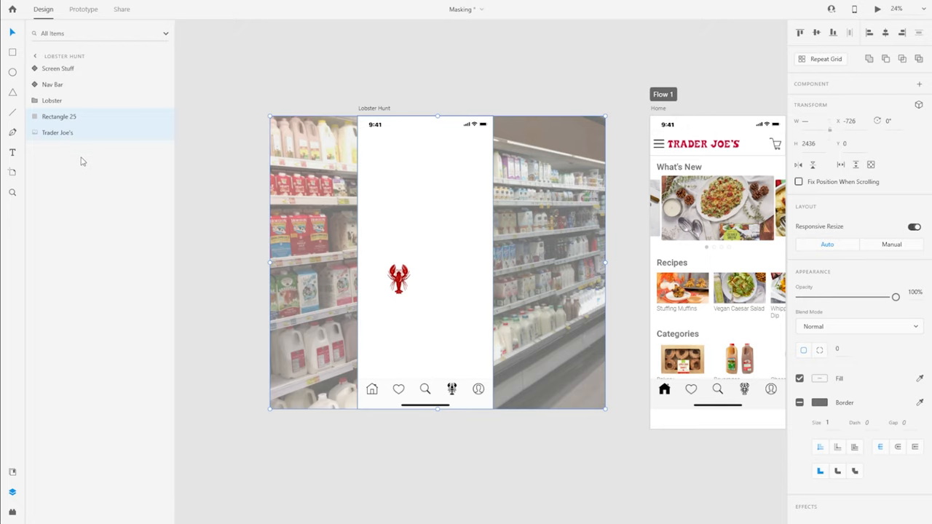
{"action": "mouse_move", "coordinate": [76, 137]}
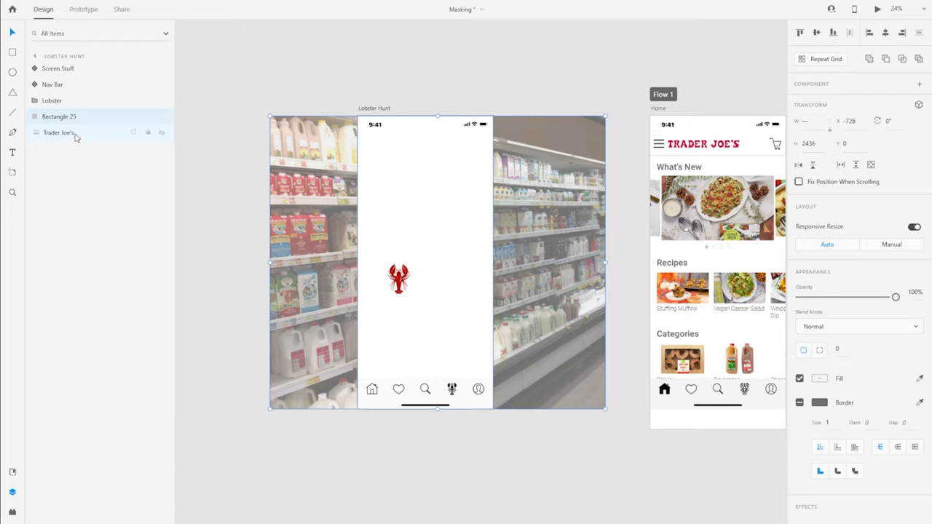
- Mask the Trader Joe's shelf photo with Rectangle 23 using Mask with Shape
{"action": "right_click", "coordinate": [59, 133]}
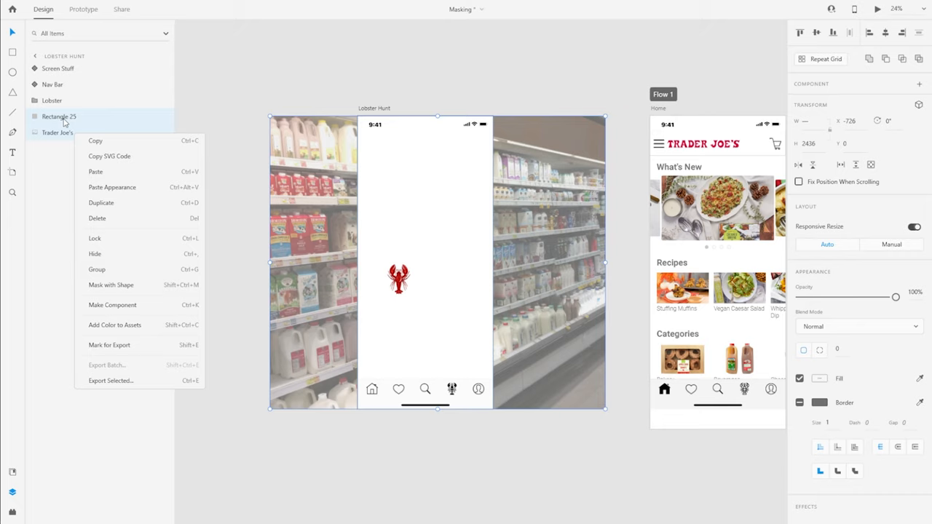
{"action": "mouse_move", "coordinate": [64, 123]}
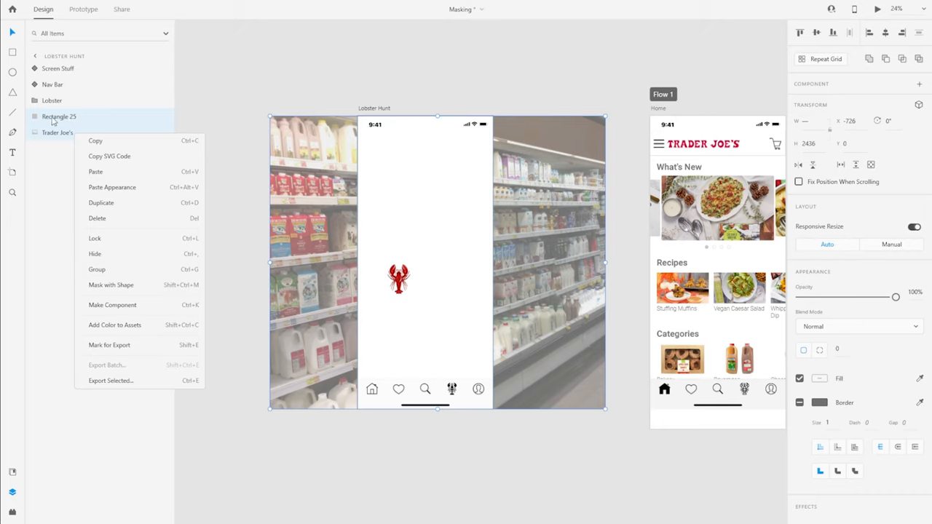
{"action": "mouse_move", "coordinate": [111, 284]}
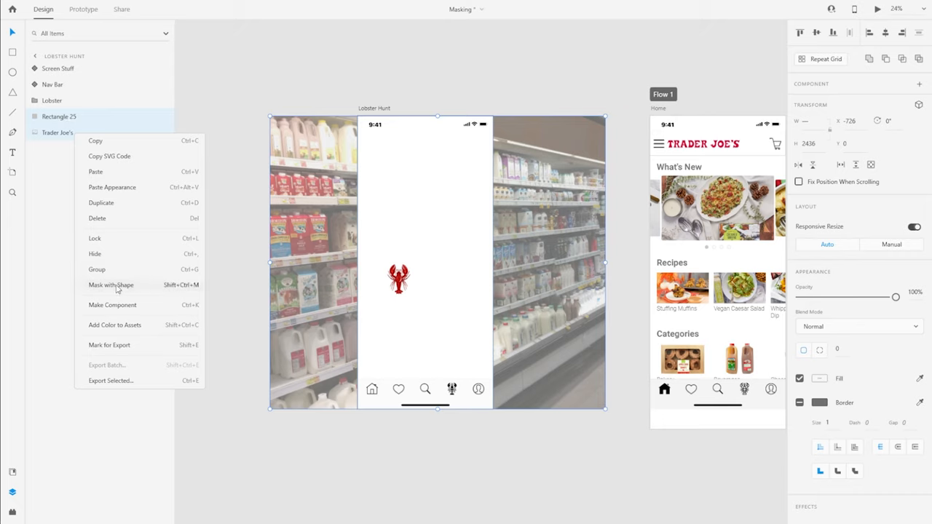
{"action": "mouse_move", "coordinate": [111, 284]}
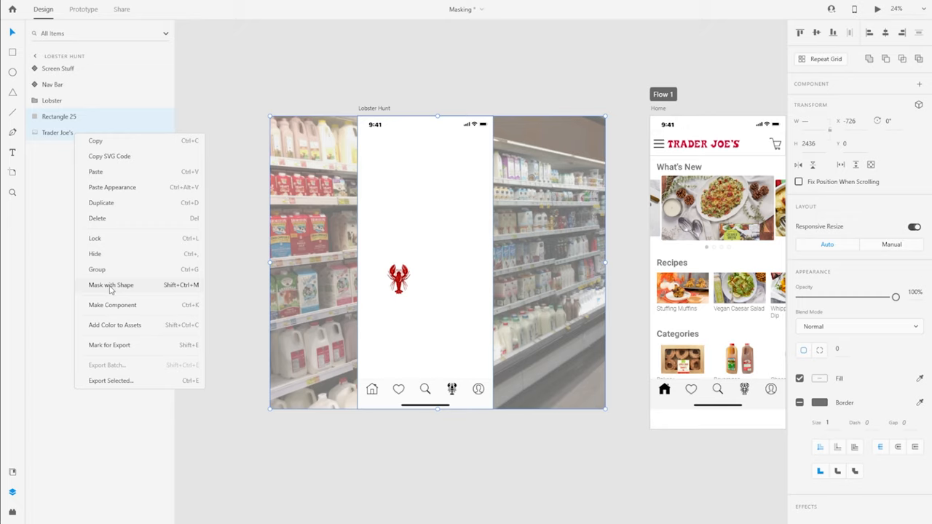
{"action": "mouse_move", "coordinate": [172, 289]}
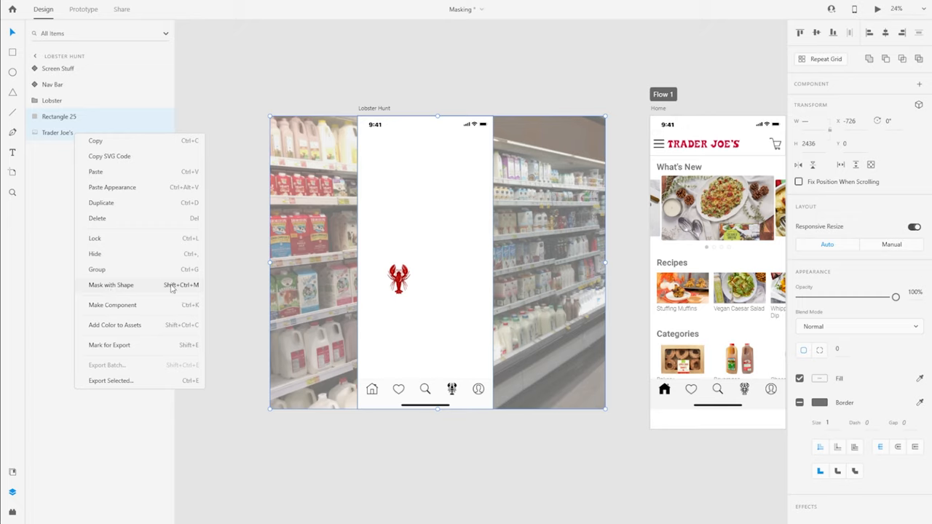
{"action": "mouse_move", "coordinate": [197, 291]}
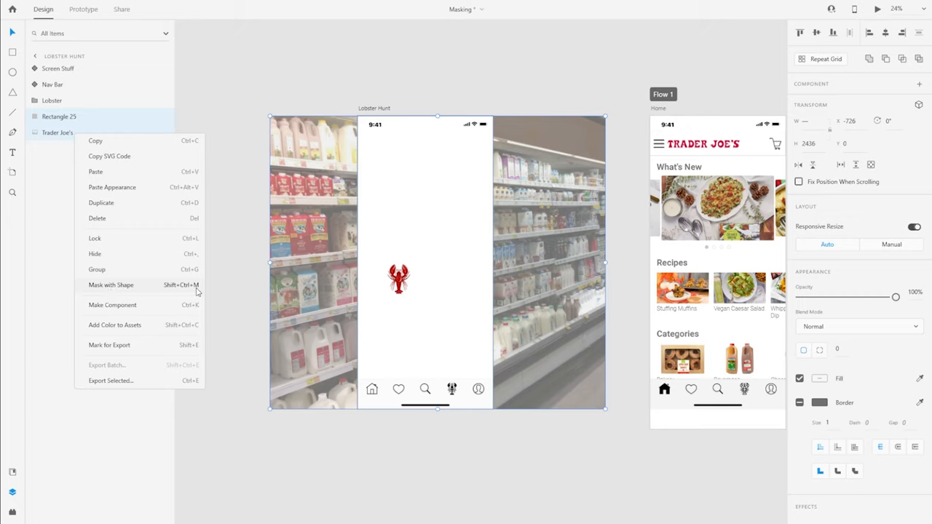
{"action": "mouse_move", "coordinate": [166, 290]}
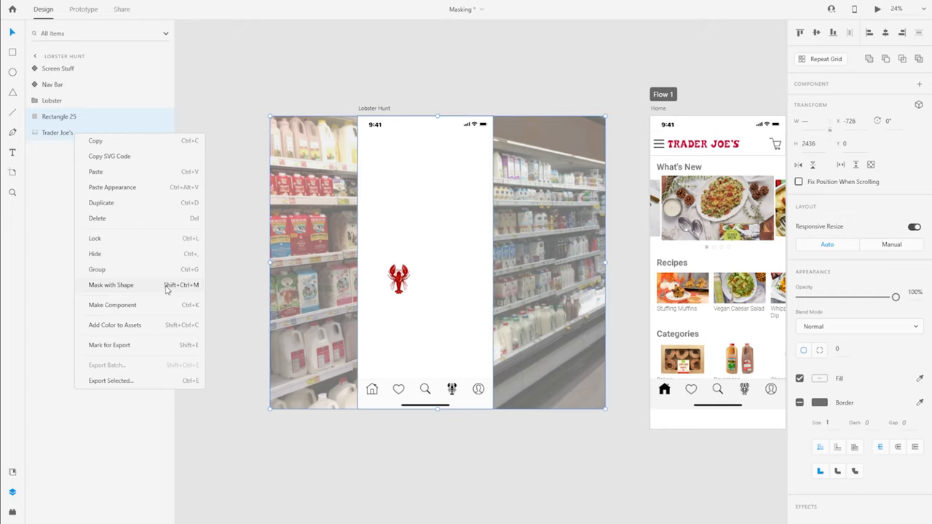
{"action": "left_click", "coordinate": [110, 284]}
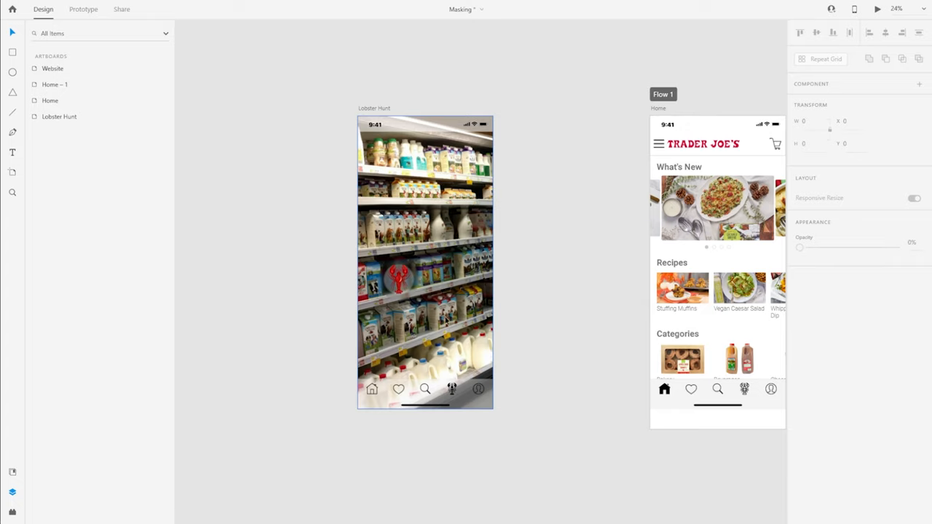
{"action": "mouse_move", "coordinate": [443, 309]}
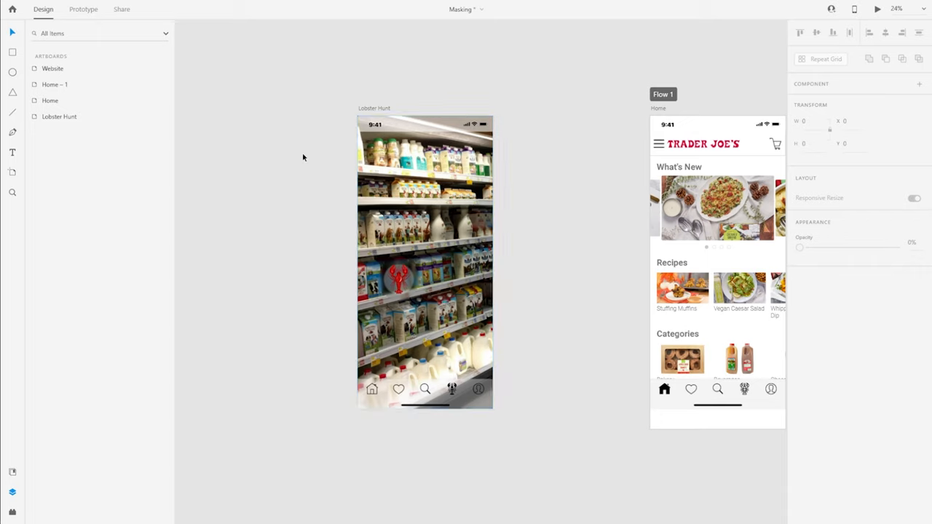
{"action": "mouse_move", "coordinate": [330, 203]}
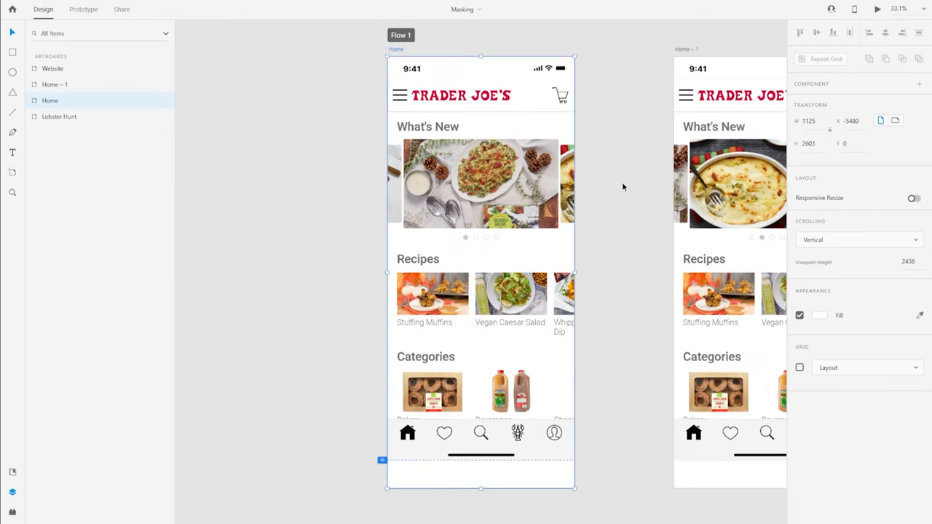
{"action": "mouse_move", "coordinate": [290, 338]}
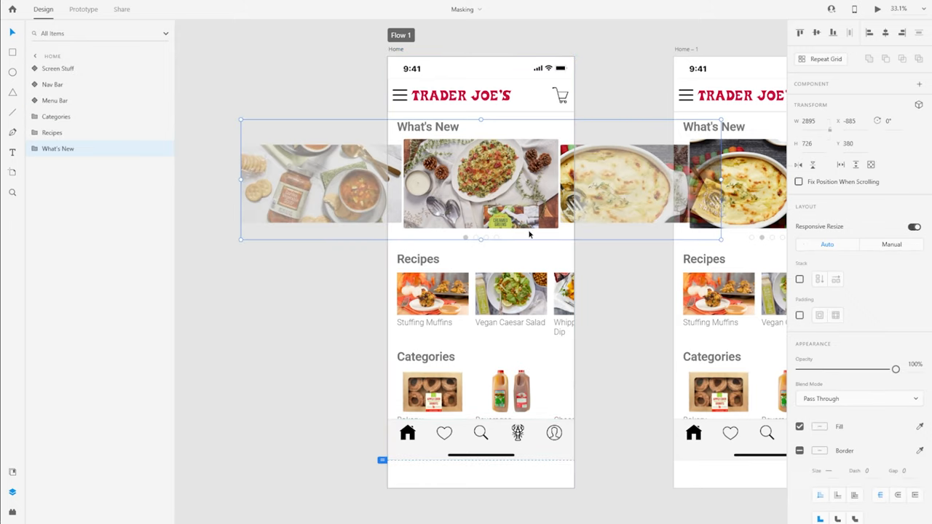
{"action": "mouse_move", "coordinate": [479, 202]}
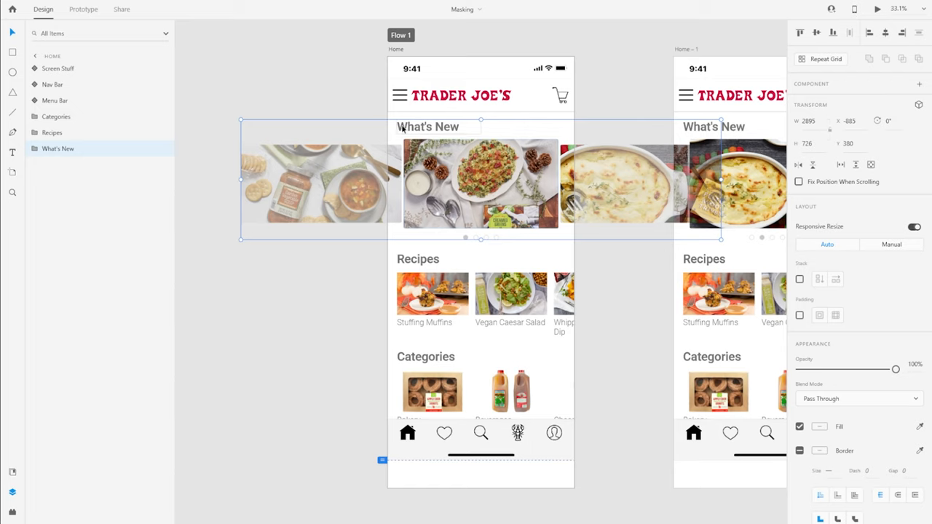
{"action": "mouse_move", "coordinate": [449, 209]}
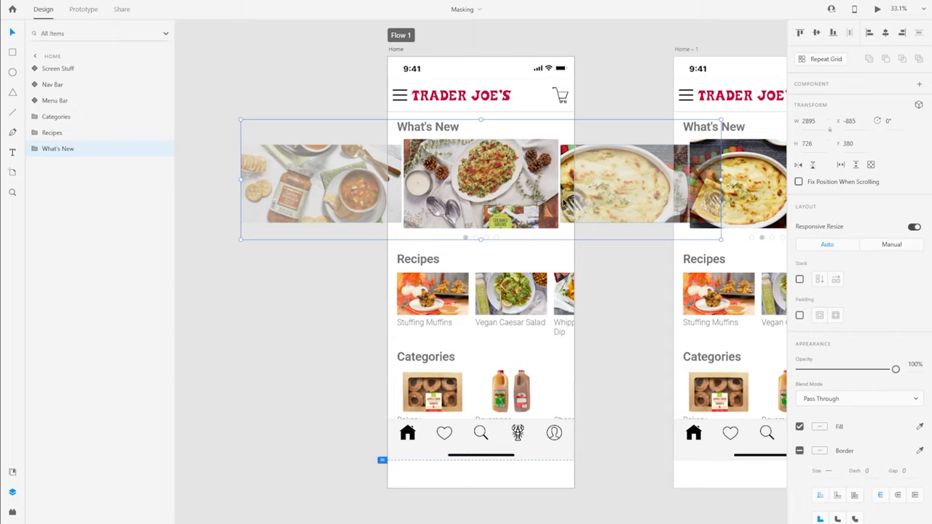
- Enter the What's New carousel group to reach its individual photos
{"action": "left_click", "coordinate": [319, 335]}
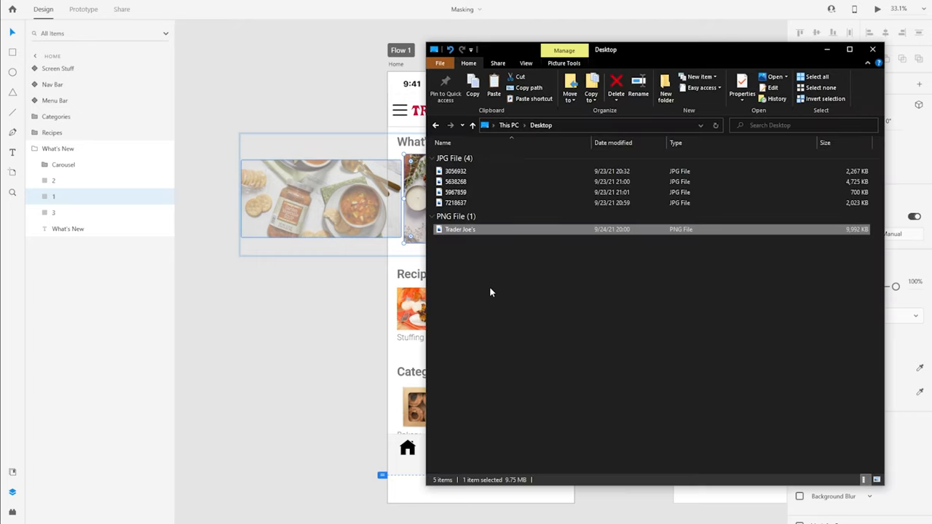
{"action": "mouse_move", "coordinate": [455, 232]}
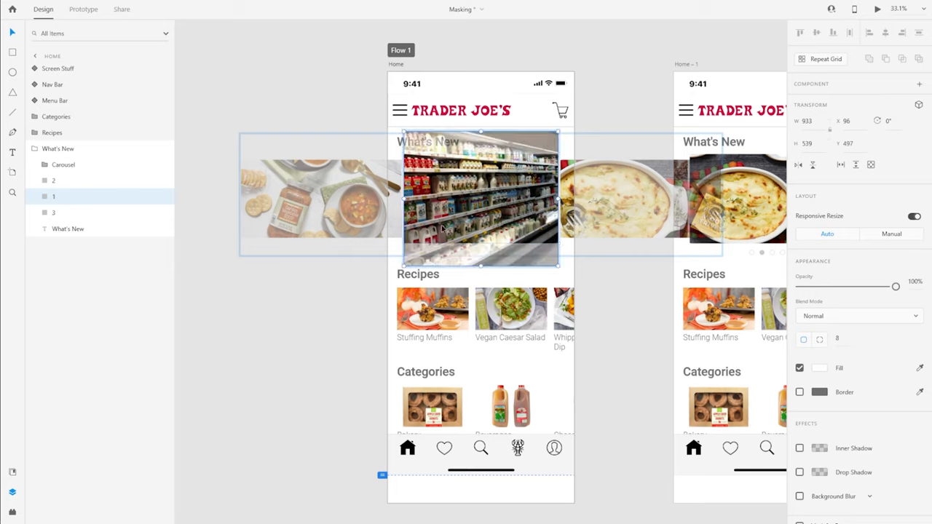
{"action": "mouse_move", "coordinate": [489, 183]}
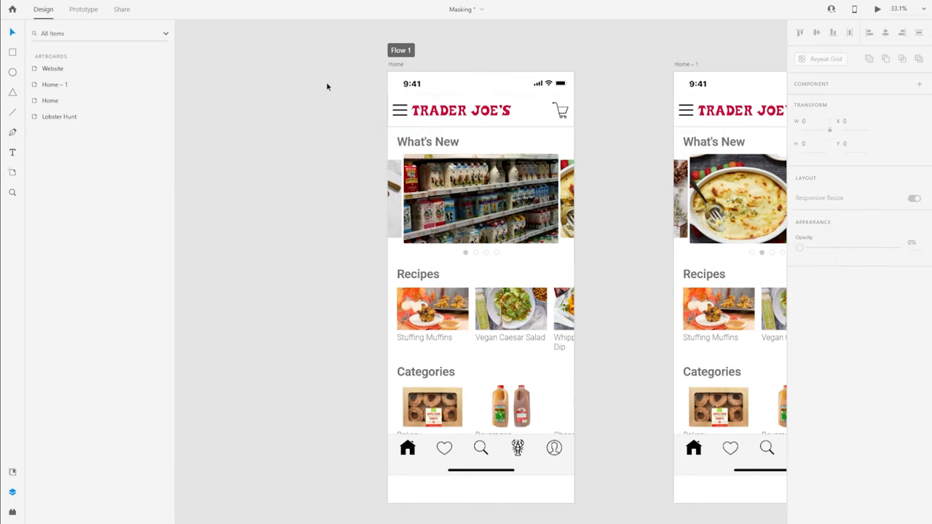
{"action": "left_click", "coordinate": [467, 309]}
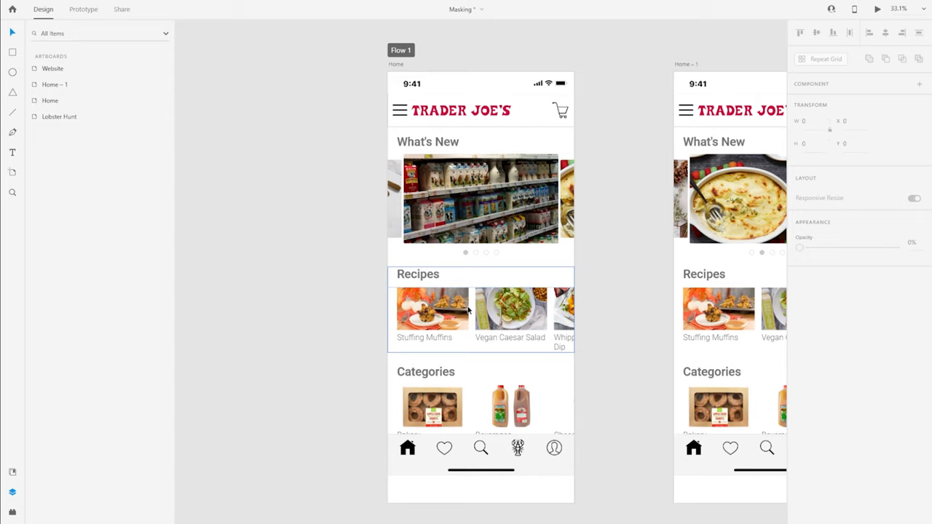
{"action": "left_click", "coordinate": [431, 236]}
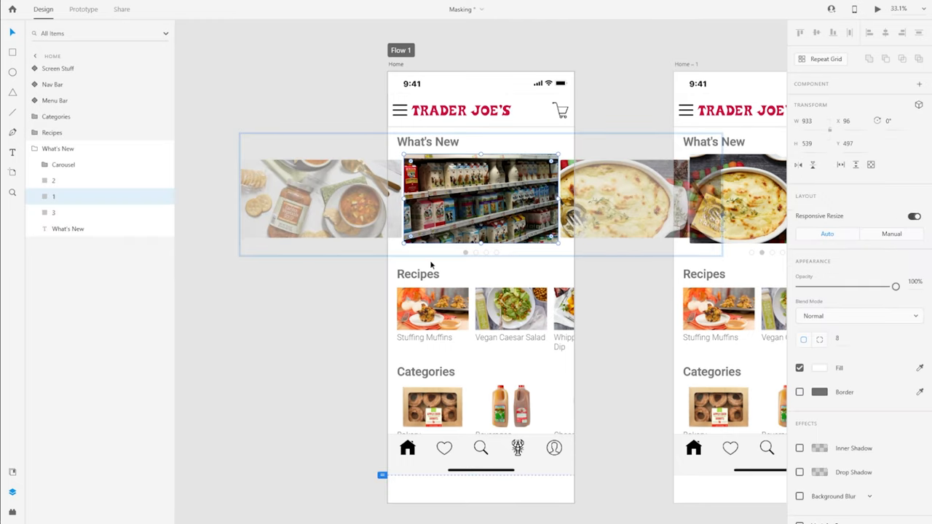
{"action": "mouse_move", "coordinate": [394, 261]}
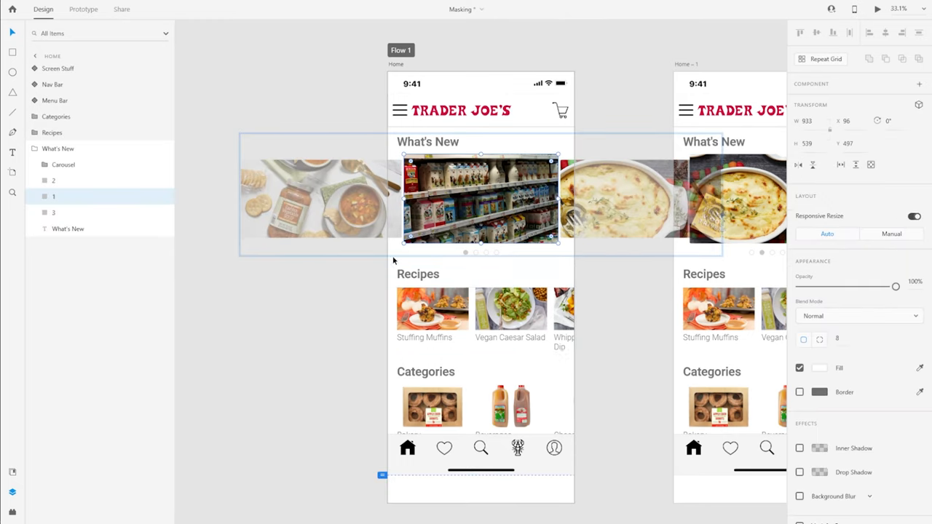
{"action": "mouse_move", "coordinate": [461, 254]}
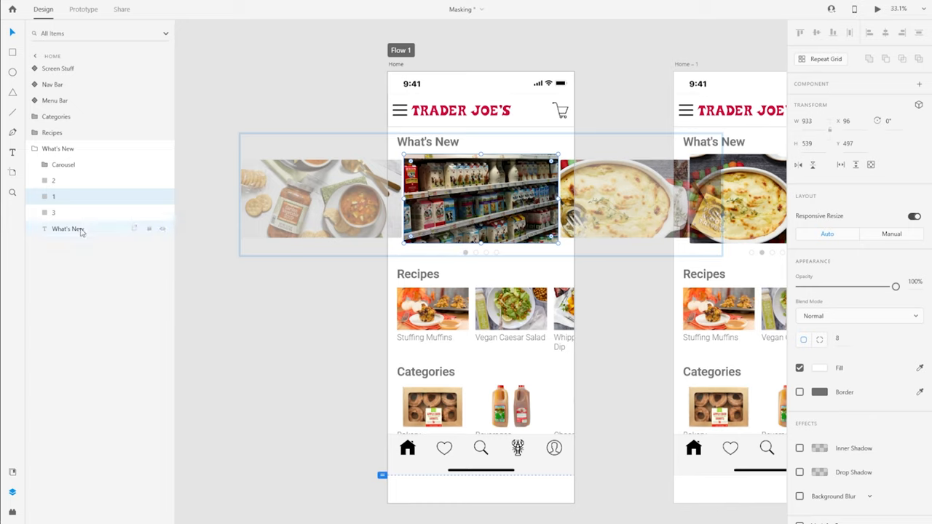
{"action": "left_click", "coordinate": [52, 197]}
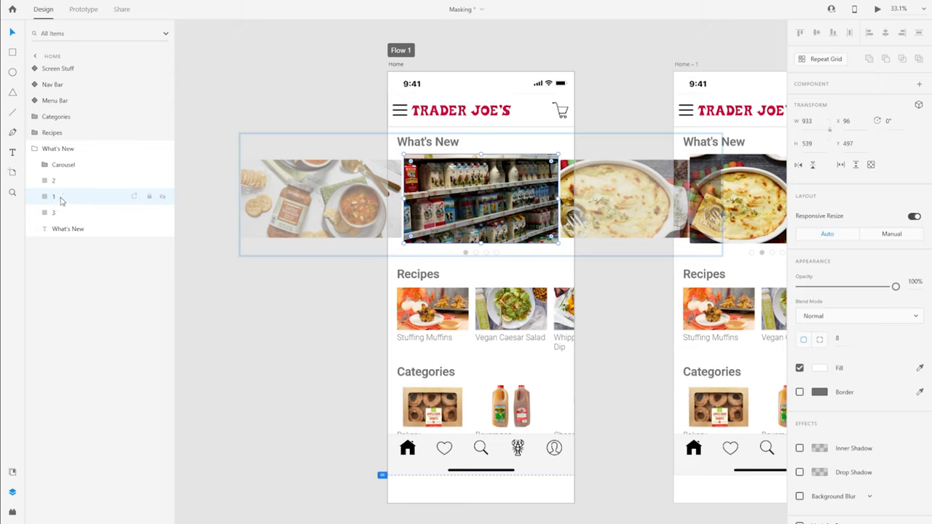
{"action": "mouse_move", "coordinate": [61, 204]}
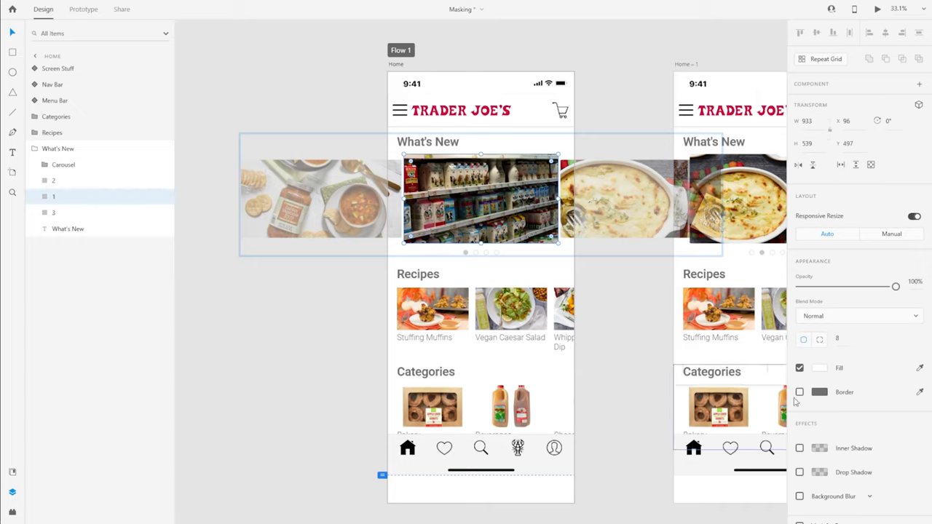
{"action": "left_click", "coordinate": [819, 367]}
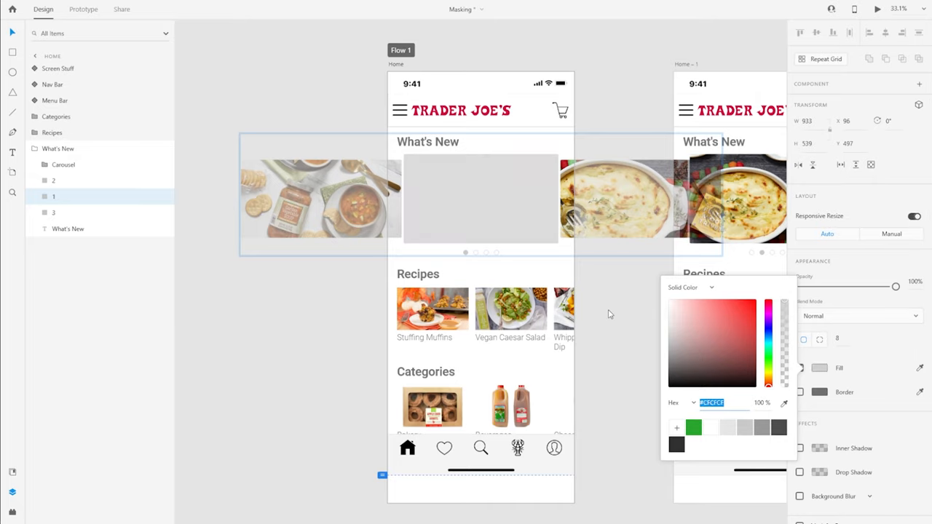
{"action": "left_click", "coordinate": [696, 325]}
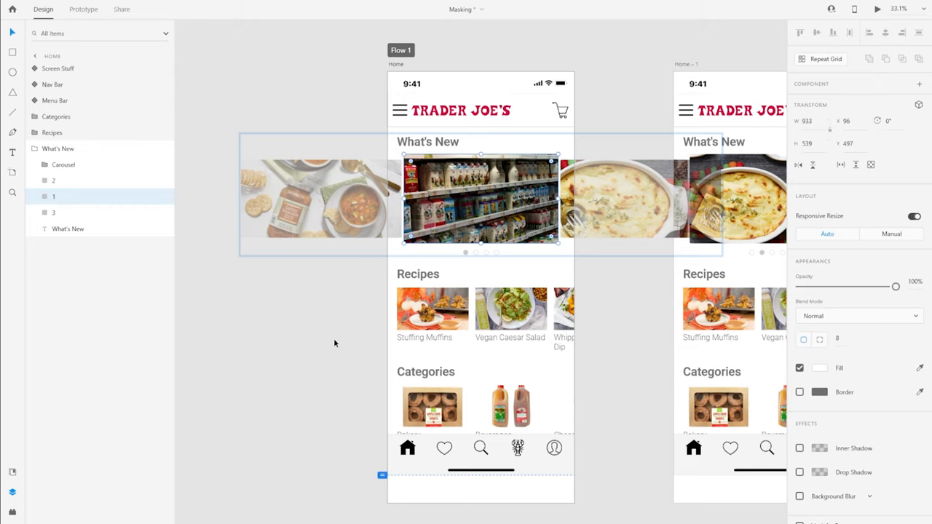
{"action": "mouse_move", "coordinate": [335, 327]}
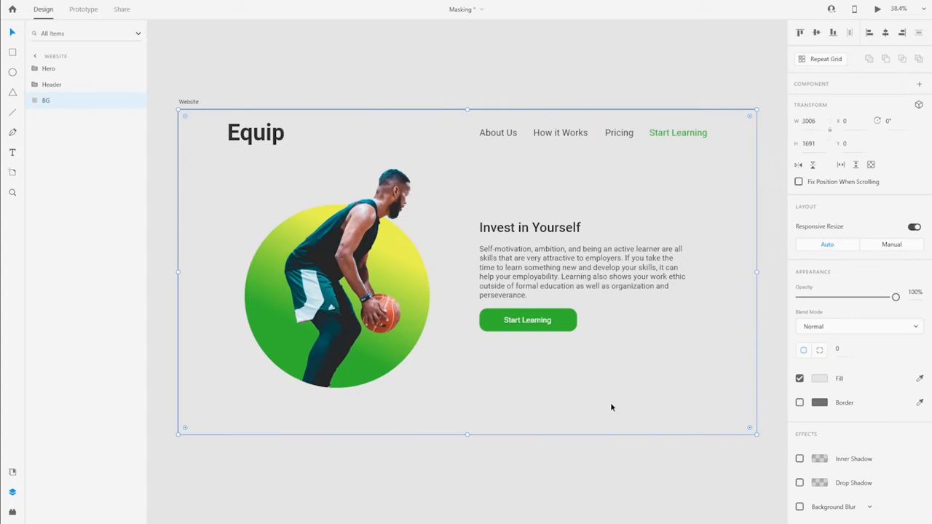
{"action": "mouse_move", "coordinate": [600, 419]}
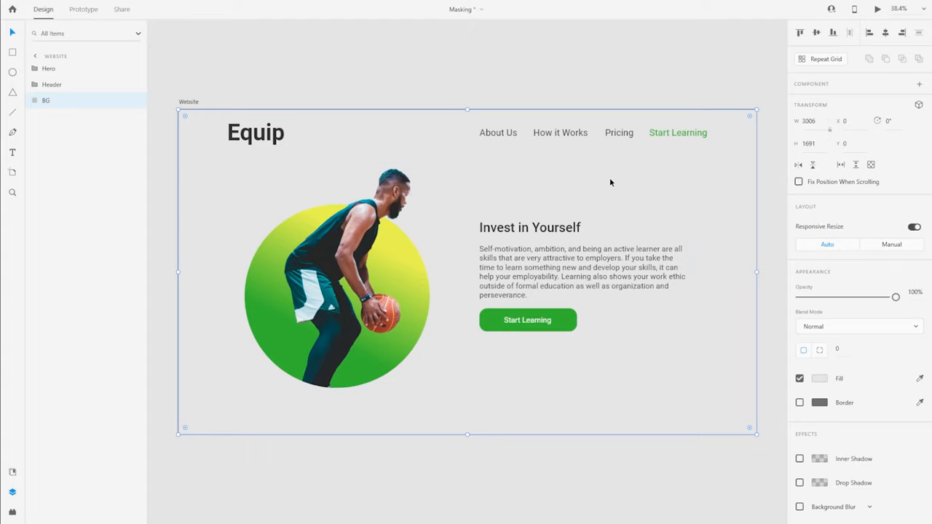
- Ungroup the player photo's circle mask so his full body shows on the Equip page
{"action": "left_click", "coordinate": [256, 131]}
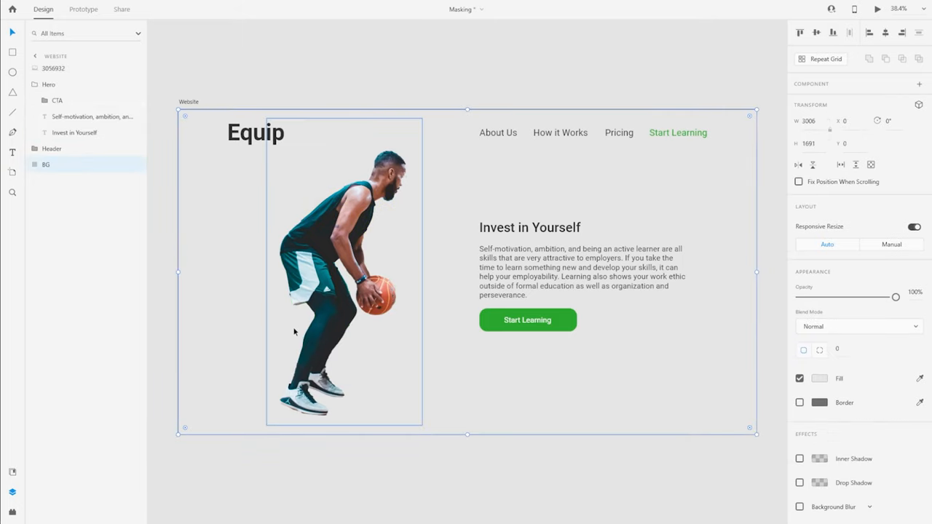
{"action": "mouse_move", "coordinate": [334, 264]}
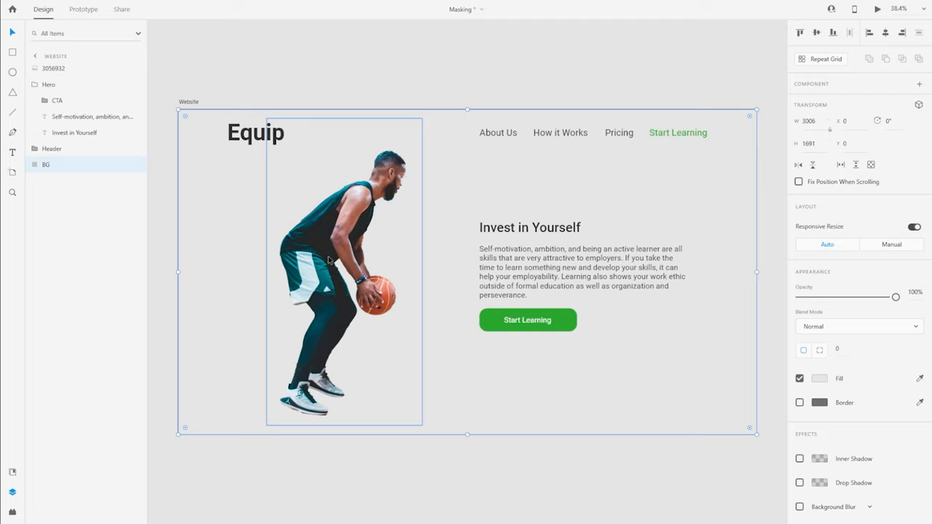
{"action": "mouse_move", "coordinate": [373, 261]}
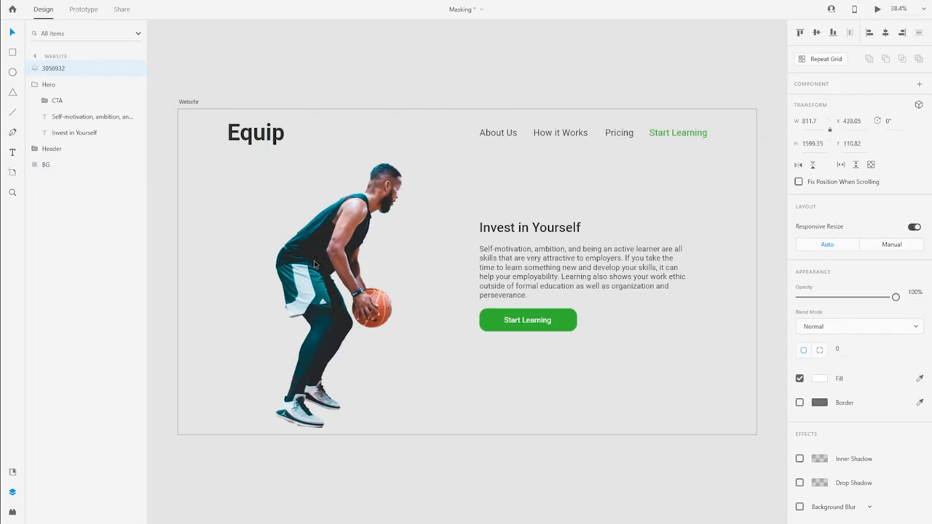
- Draw a tall white rectangle over the basketball player photo in the hero section
{"action": "left_click_drag", "start_coordinate": [299, 284], "coordinate": [344, 270]}
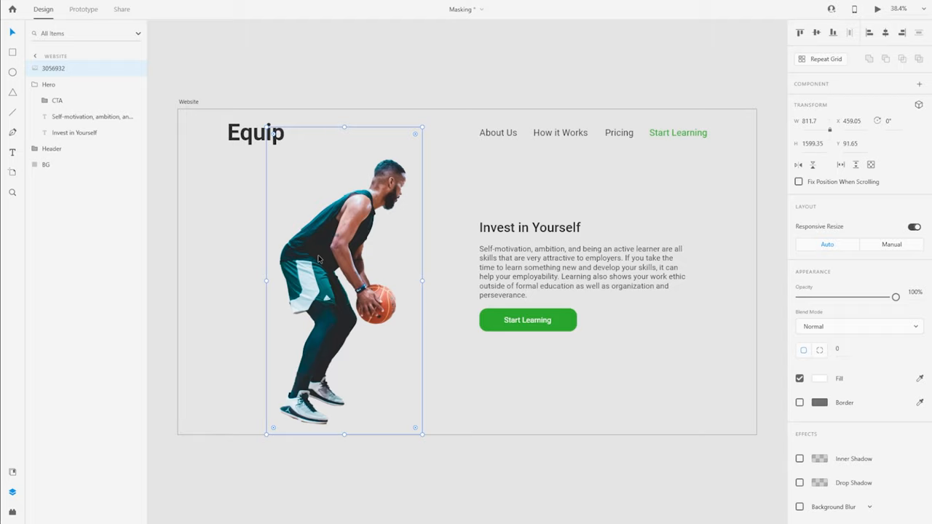
{"action": "mouse_move", "coordinate": [338, 214]}
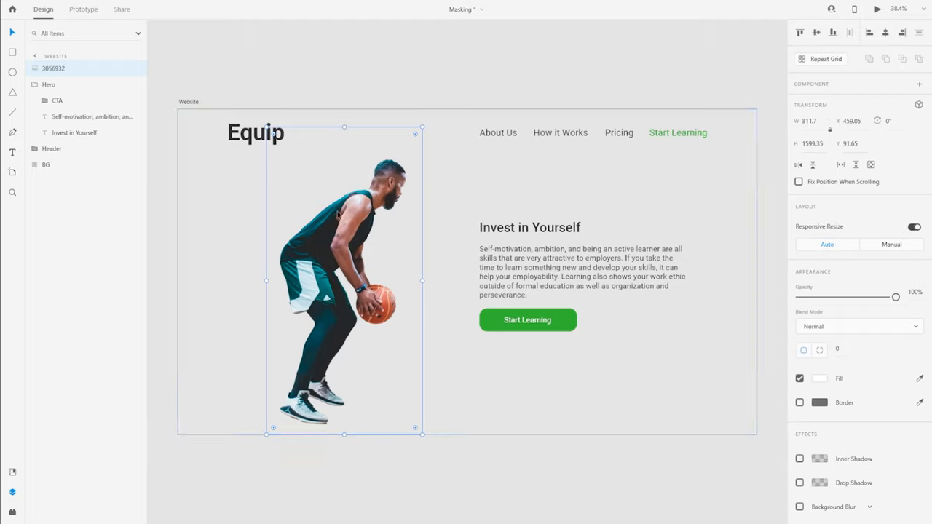
{"action": "mouse_move", "coordinate": [430, 385]}
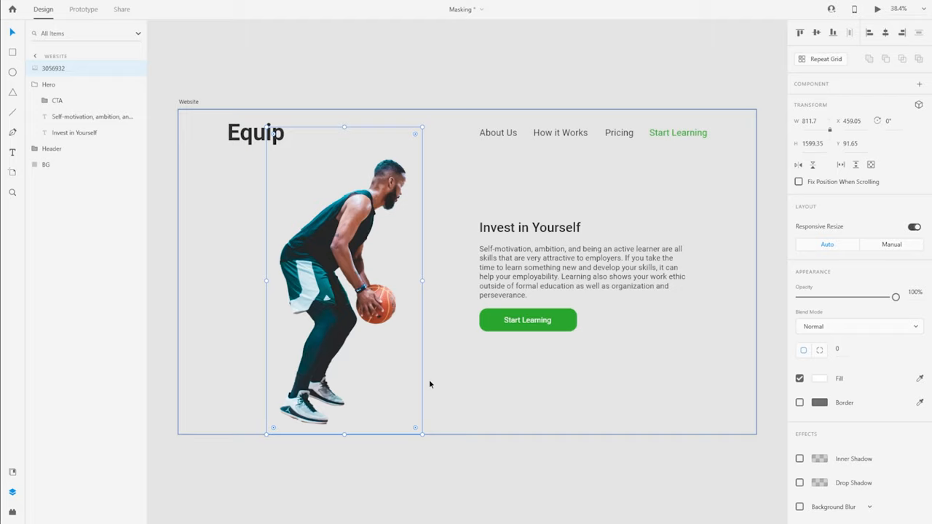
{"action": "mouse_move", "coordinate": [347, 332]}
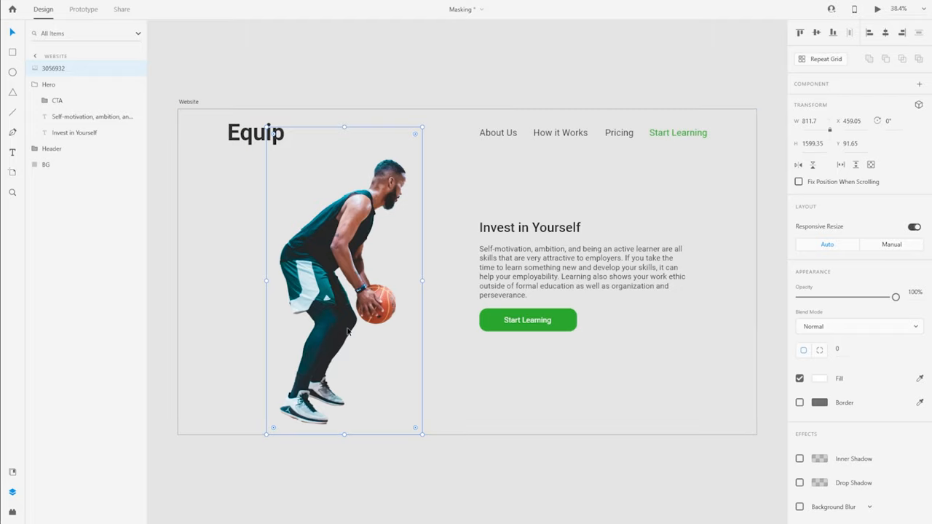
{"action": "mouse_move", "coordinate": [346, 312]}
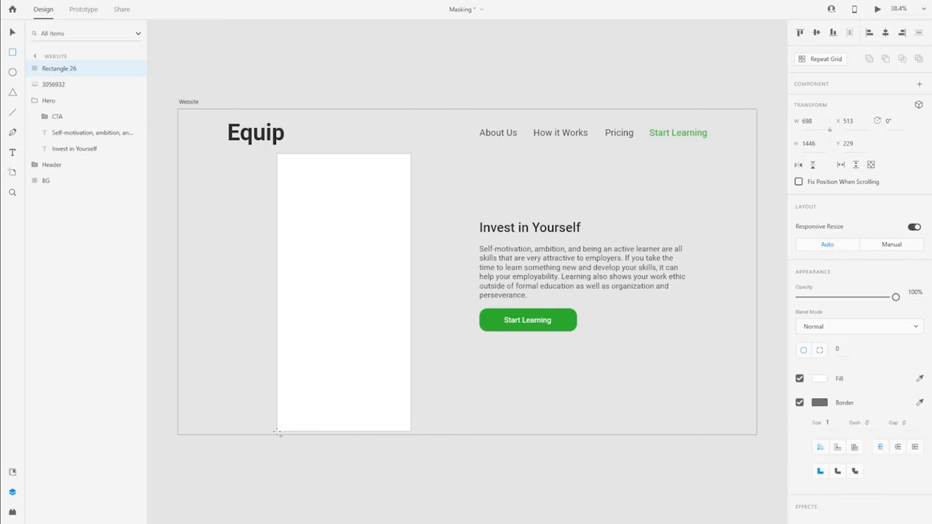
- Mask the player photo with Rectangle 26 into a new mask group and collapse the Hero group
{"action": "left_click", "coordinate": [818, 378]}
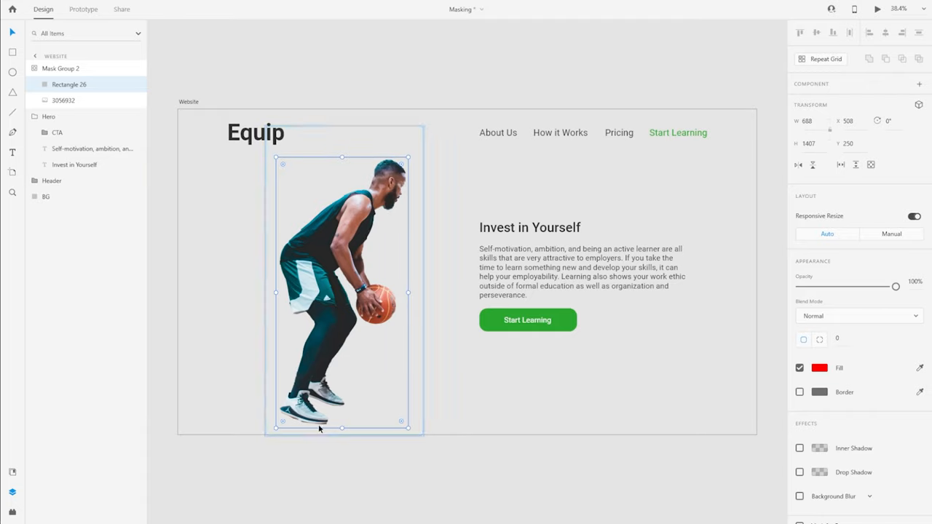
{"action": "mouse_move", "coordinate": [394, 488]}
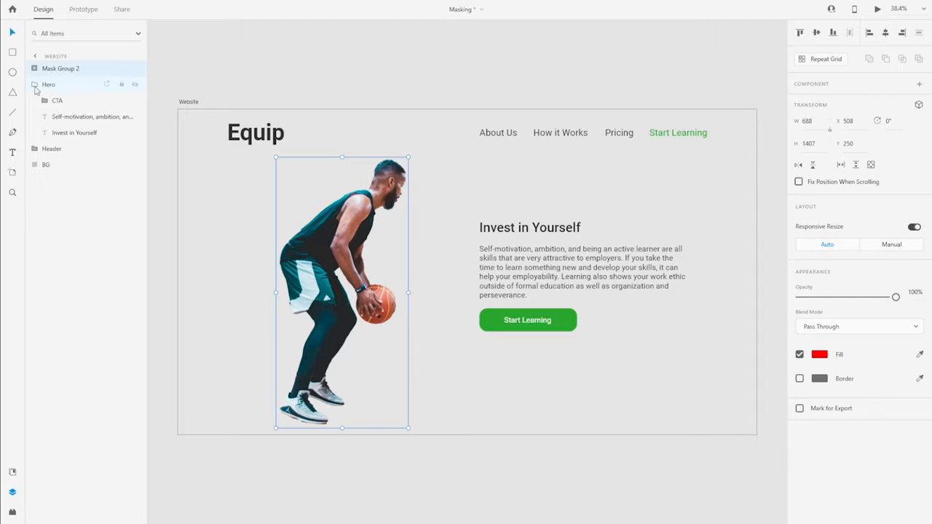
{"action": "left_click", "coordinate": [35, 85]}
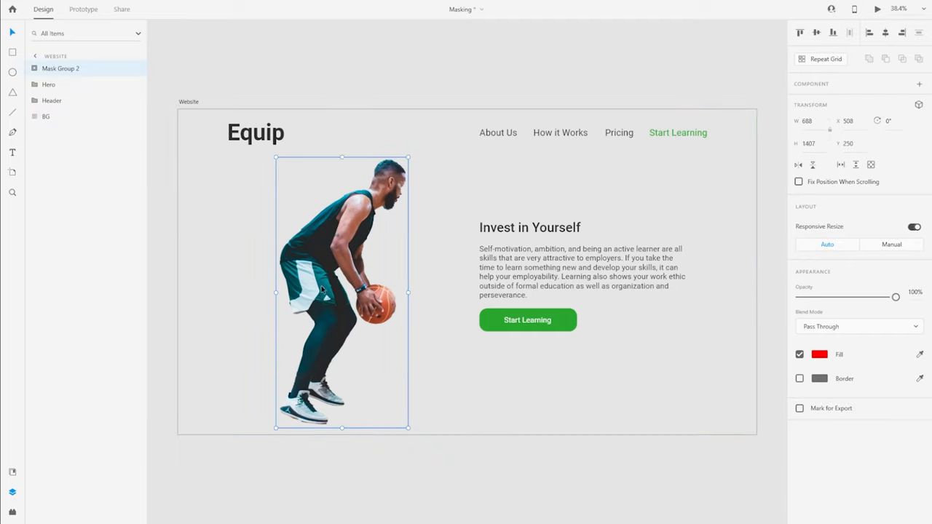
{"action": "mouse_move", "coordinate": [334, 276]}
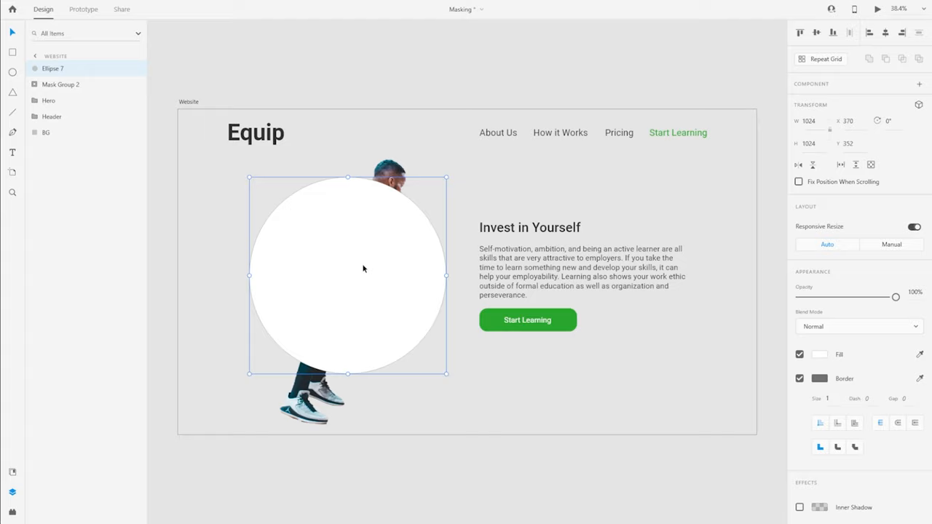
{"action": "mouse_move", "coordinate": [355, 288]}
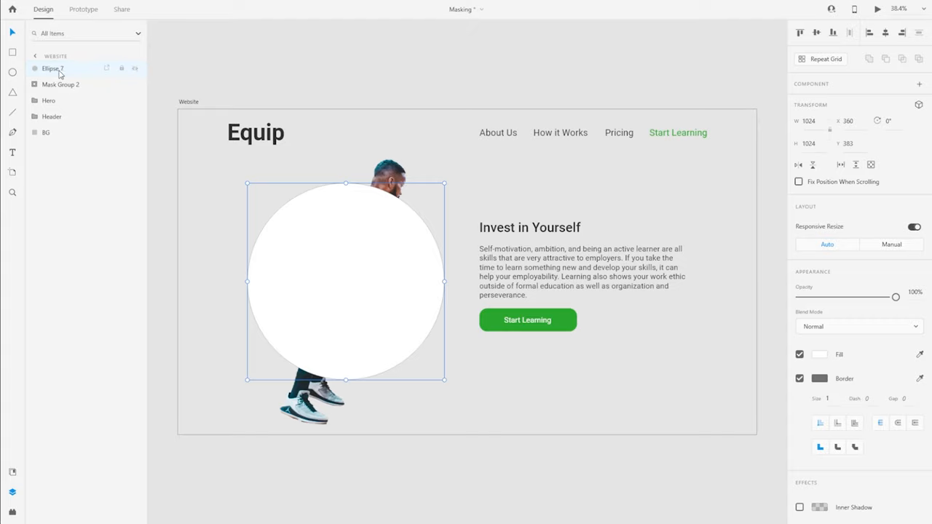
- Select Mask Group 2 in Layers after drawing the large white circle over the player
{"action": "left_click", "coordinate": [61, 85]}
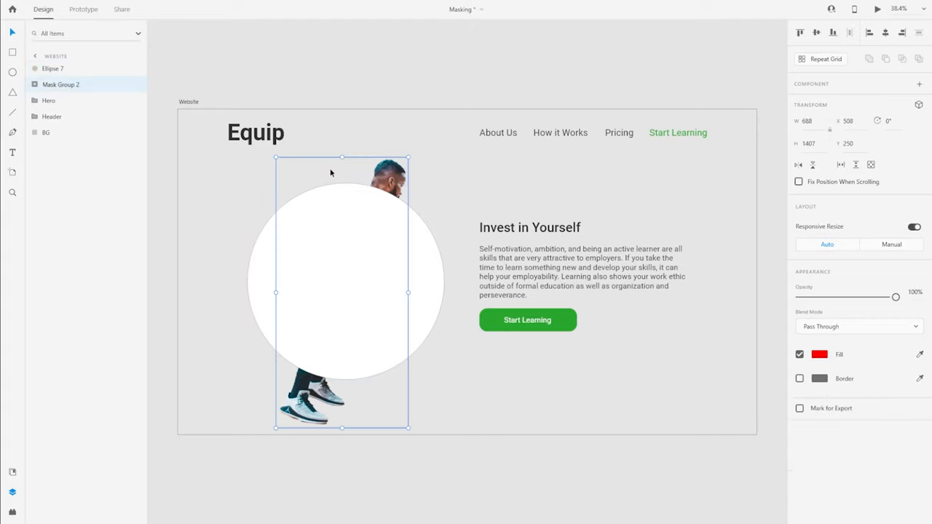
- Move Ellipse 7 beneath Mask Group 2 and set its fill to a green gradient
{"action": "left_click", "coordinate": [53, 68]}
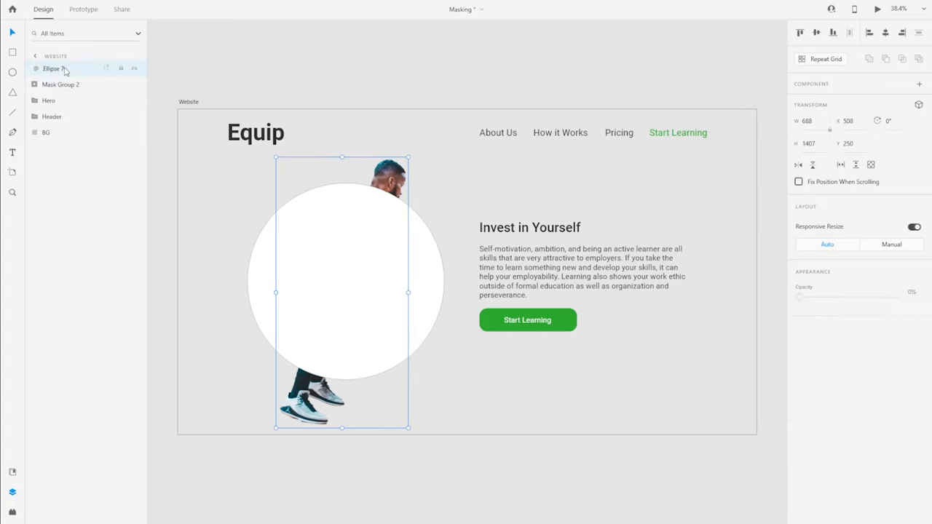
{"action": "left_click", "coordinate": [61, 69]}
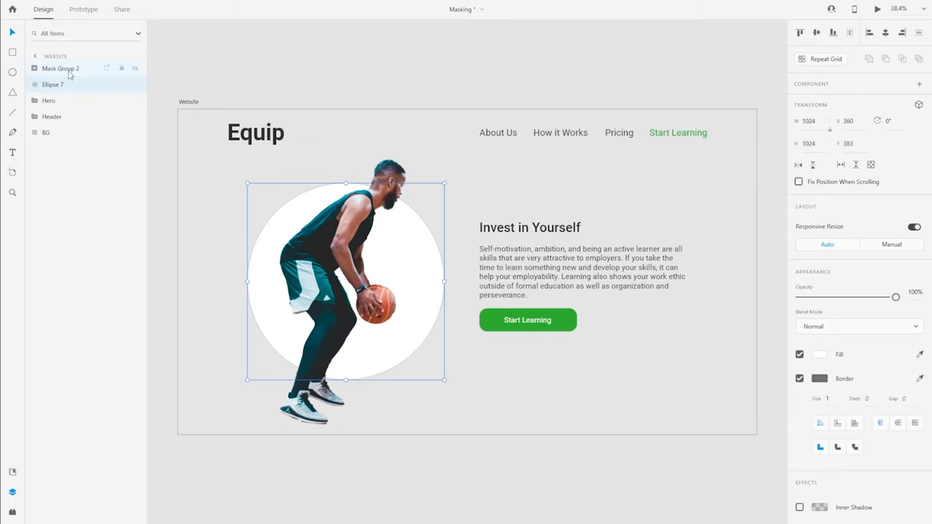
{"action": "left_click", "coordinate": [53, 84]}
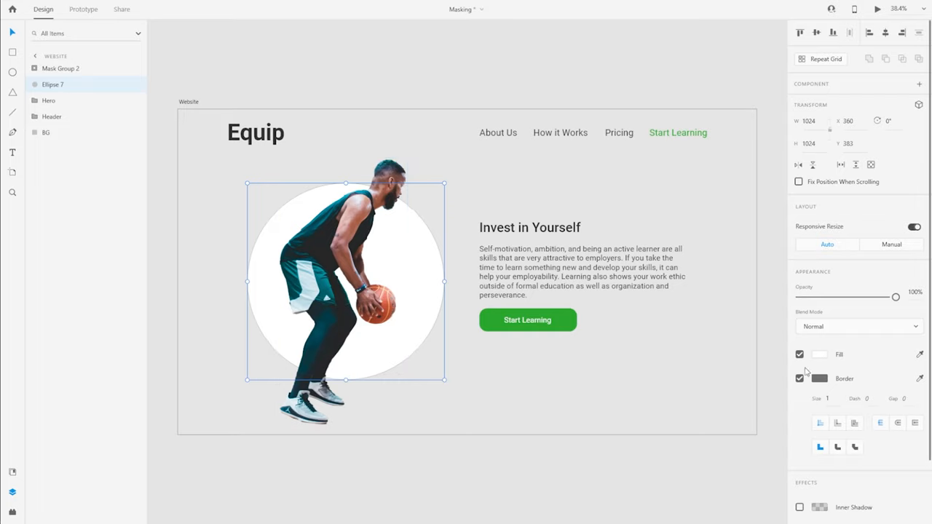
{"action": "left_click", "coordinate": [818, 355]}
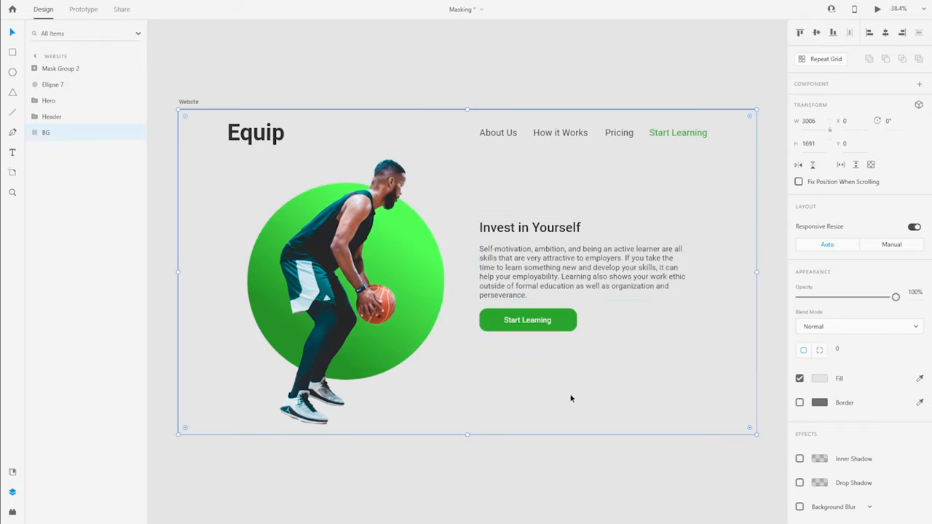
- Select the green circle and bring up the installed plugins list
{"action": "left_click", "coordinate": [372, 280]}
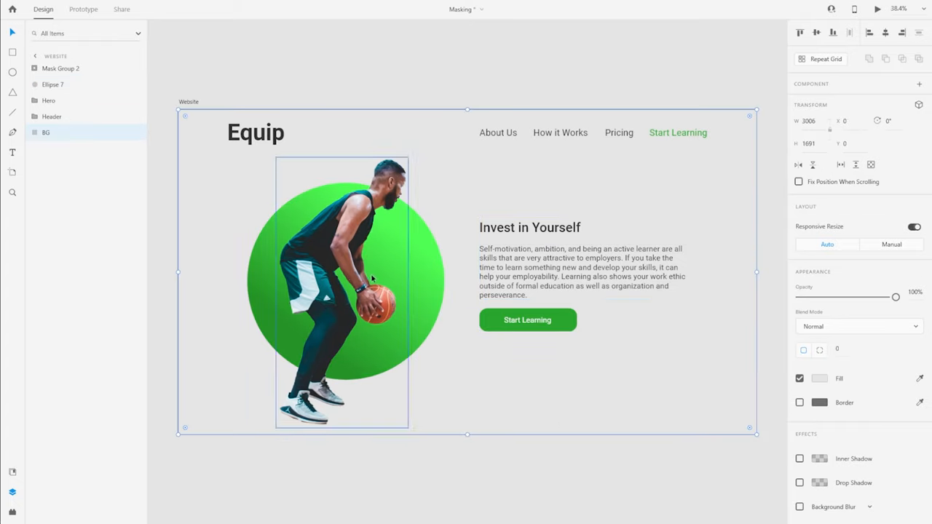
{"action": "left_click", "coordinate": [52, 85]}
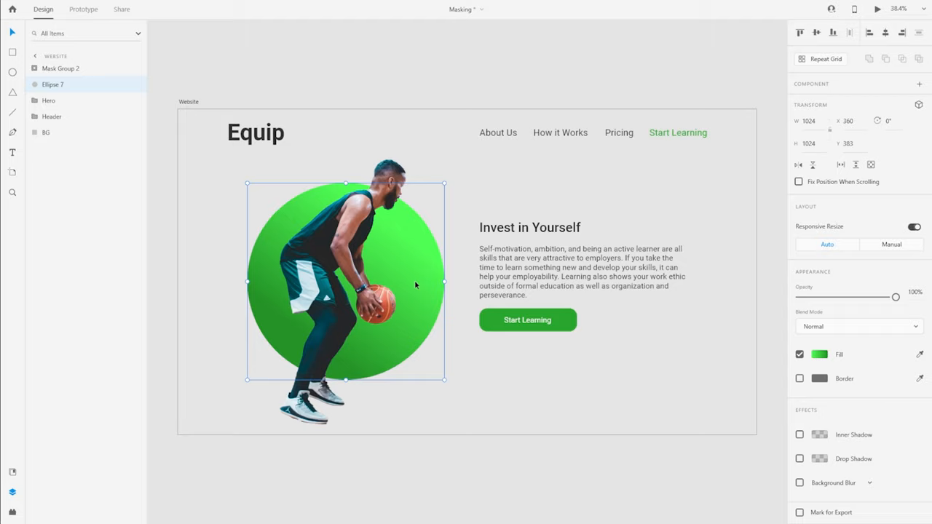
{"action": "mouse_move", "coordinate": [432, 274]}
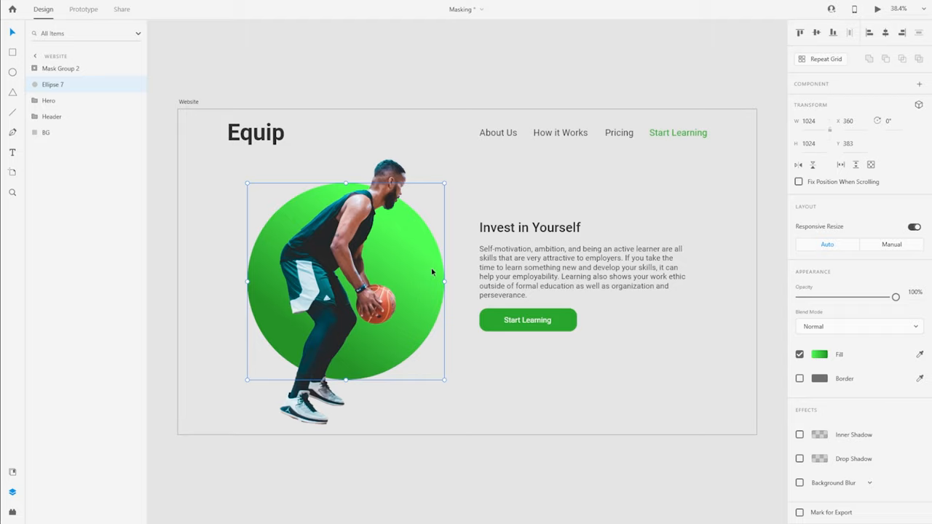
{"action": "mouse_move", "coordinate": [430, 356]}
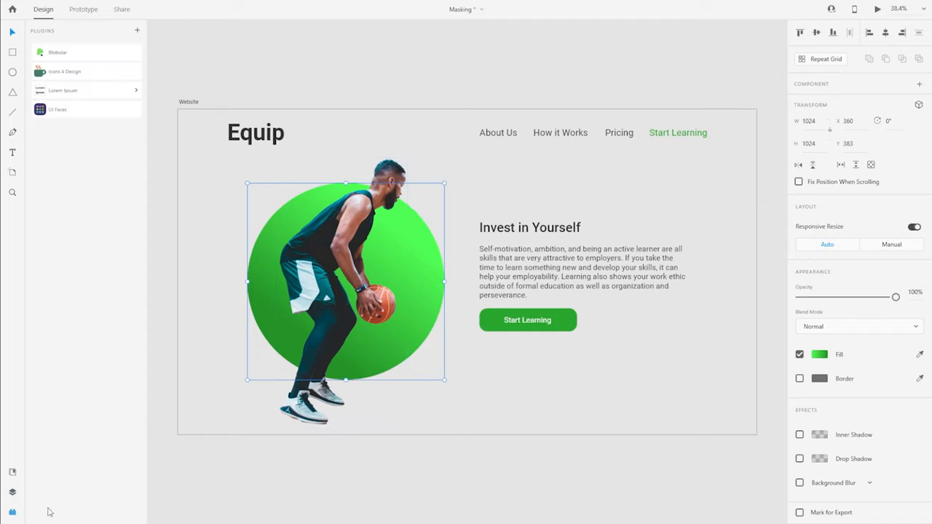
- Launch the Blobs plugin showing its Create Blob settings
{"action": "left_click", "coordinate": [58, 52]}
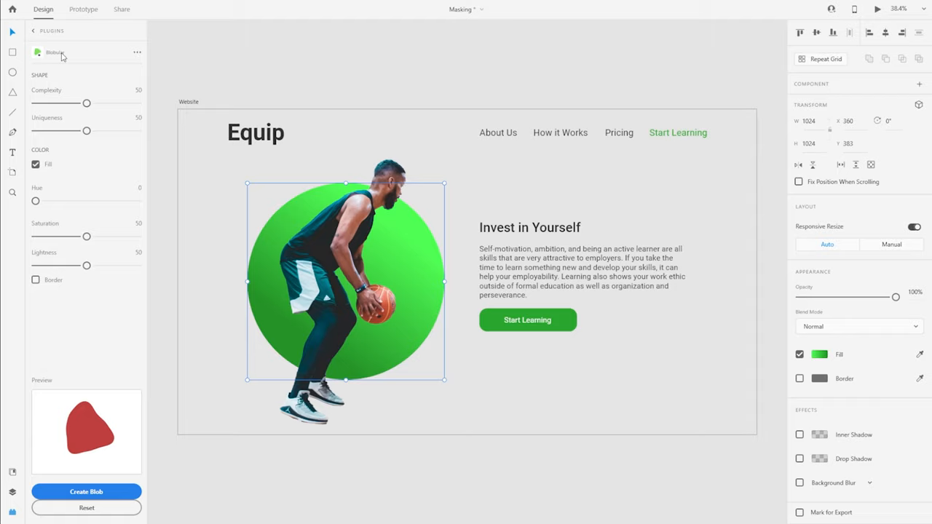
{"action": "mouse_move", "coordinate": [86, 367]}
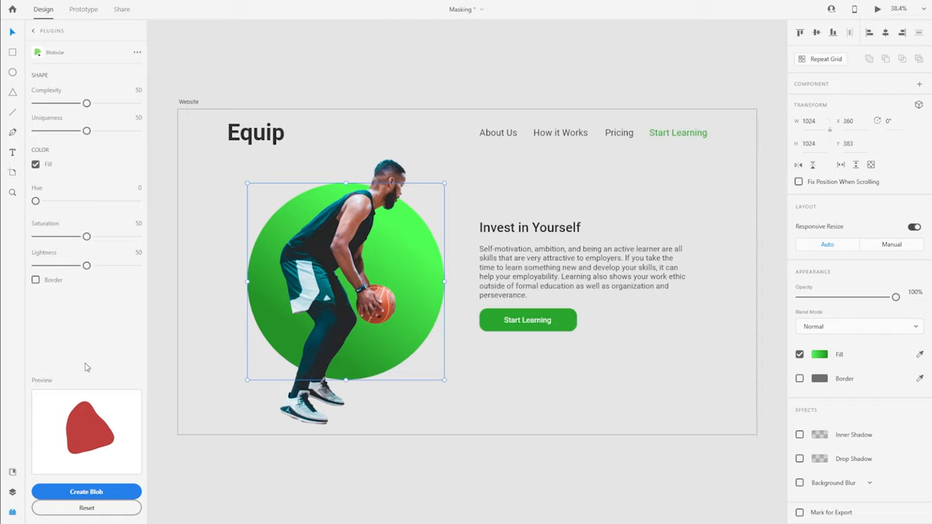
{"action": "mouse_move", "coordinate": [18, 498]}
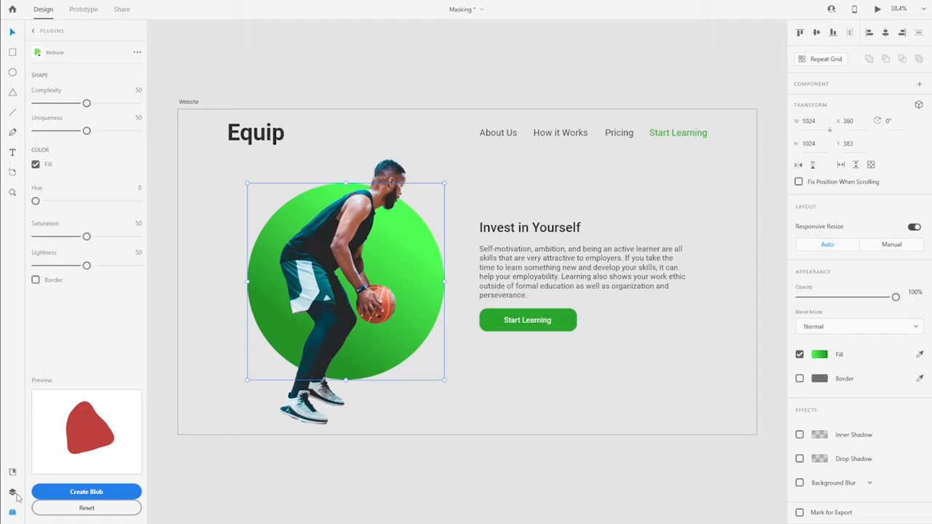
{"action": "left_click", "coordinate": [12, 493]}
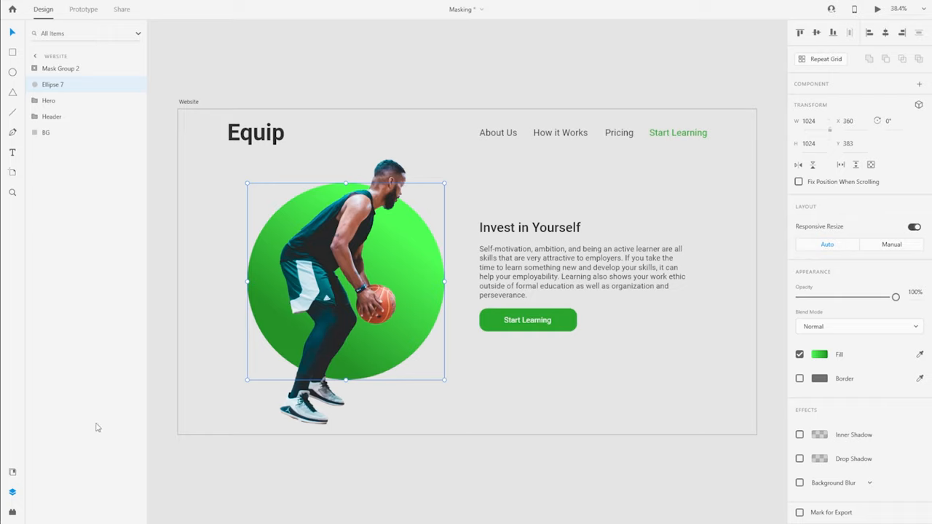
{"action": "mouse_move", "coordinate": [104, 412]}
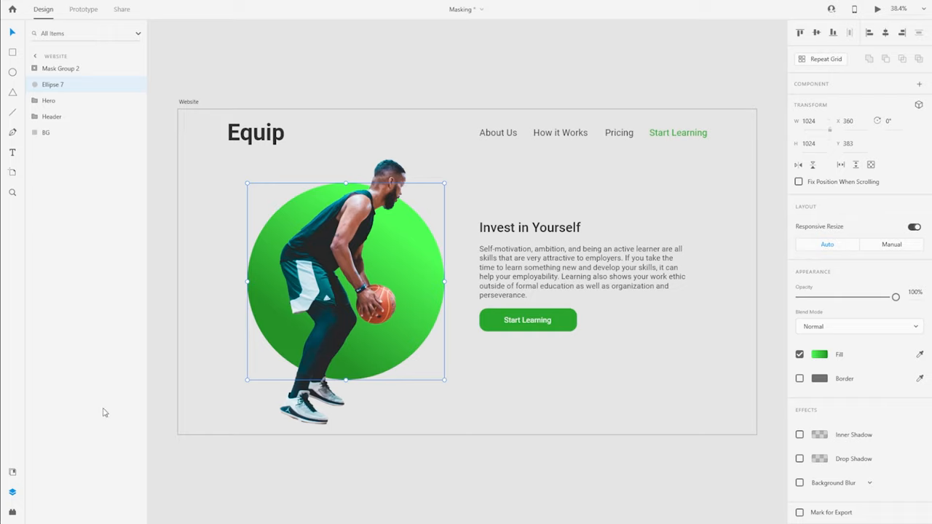
{"action": "mouse_move", "coordinate": [172, 394]}
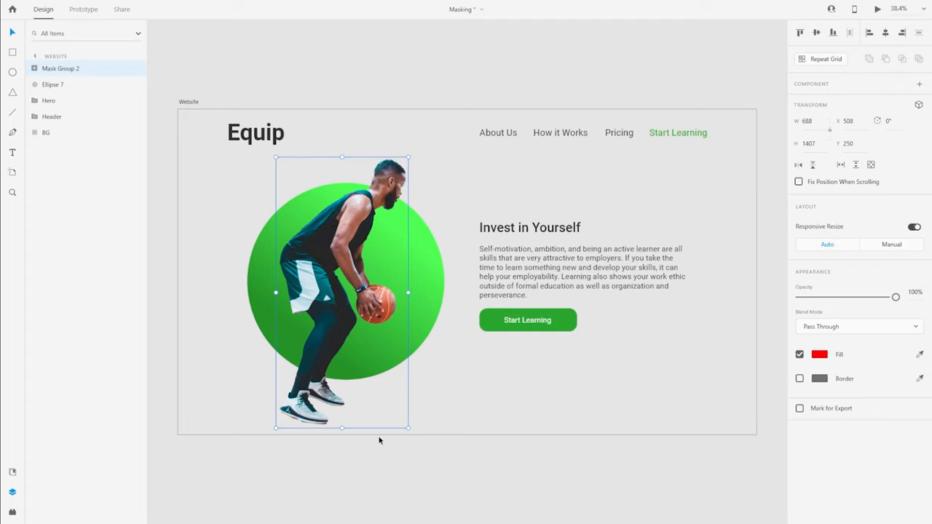
{"action": "mouse_move", "coordinate": [372, 204]}
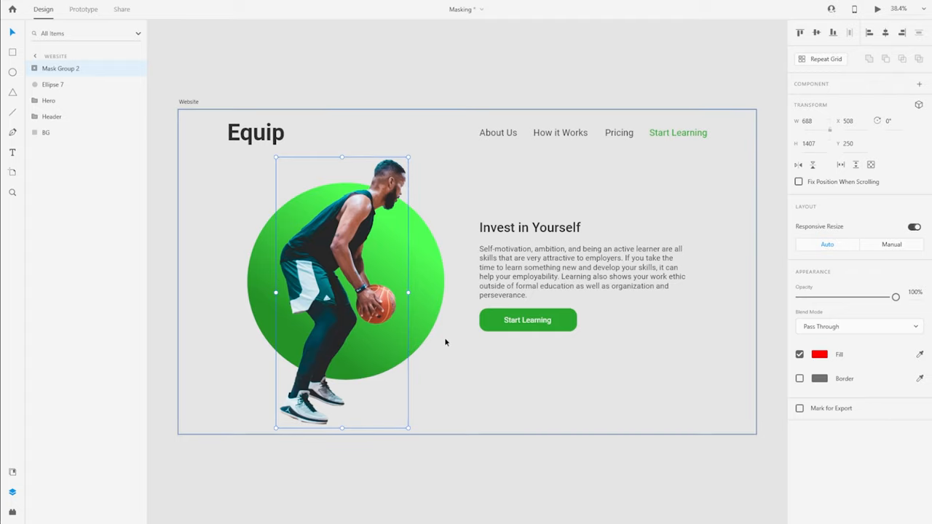
{"action": "mouse_move", "coordinate": [335, 384]}
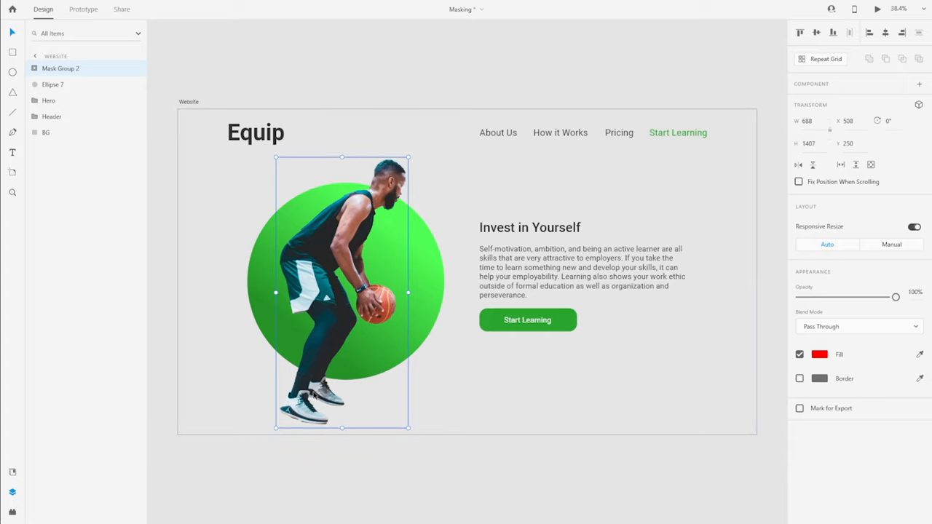
{"action": "mouse_move", "coordinate": [315, 379]}
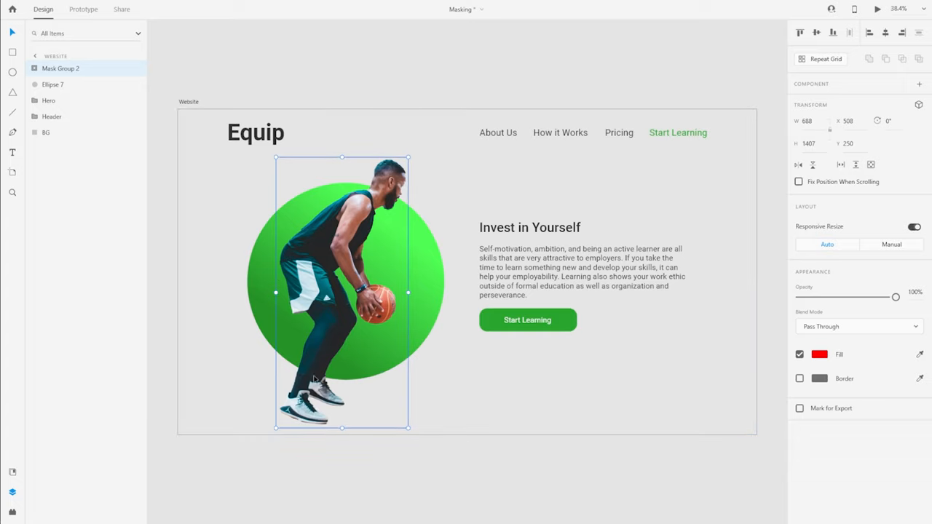
{"action": "mouse_move", "coordinate": [305, 376]}
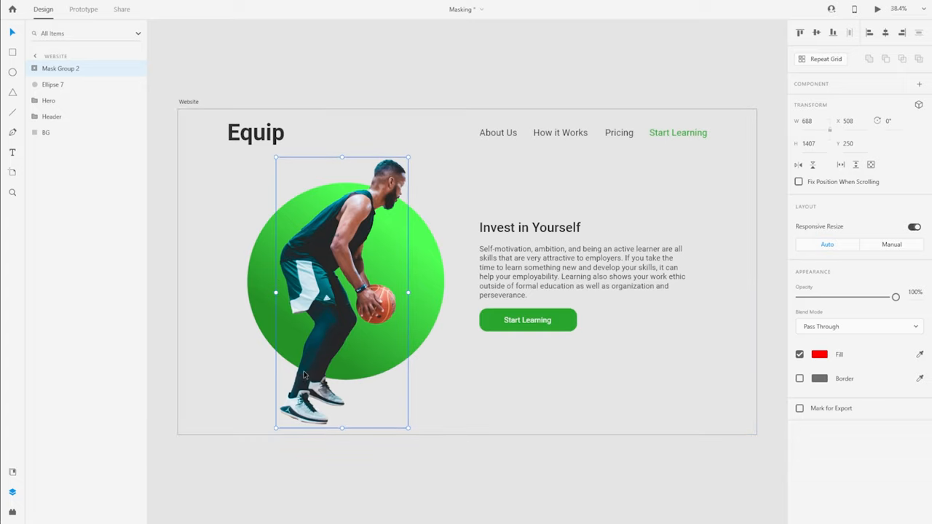
{"action": "mouse_move", "coordinate": [342, 382]}
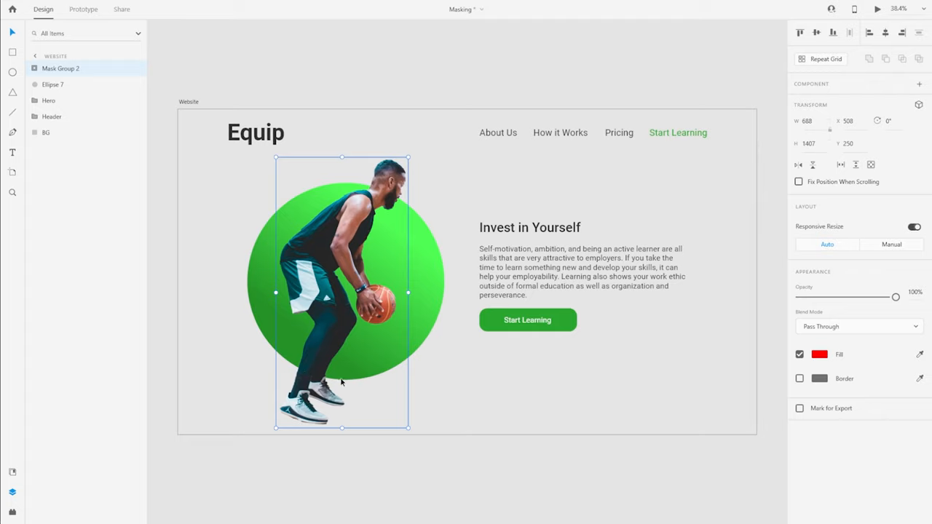
{"action": "mouse_move", "coordinate": [341, 399]}
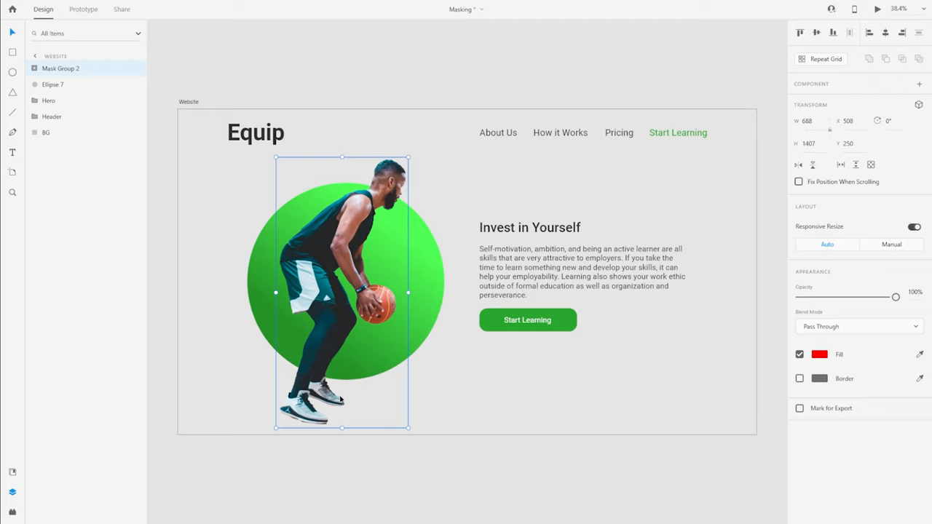
- Rename the duplicate green circle layer (Ellipse 8) to 'Mask'
{"action": "left_click", "coordinate": [52, 83]}
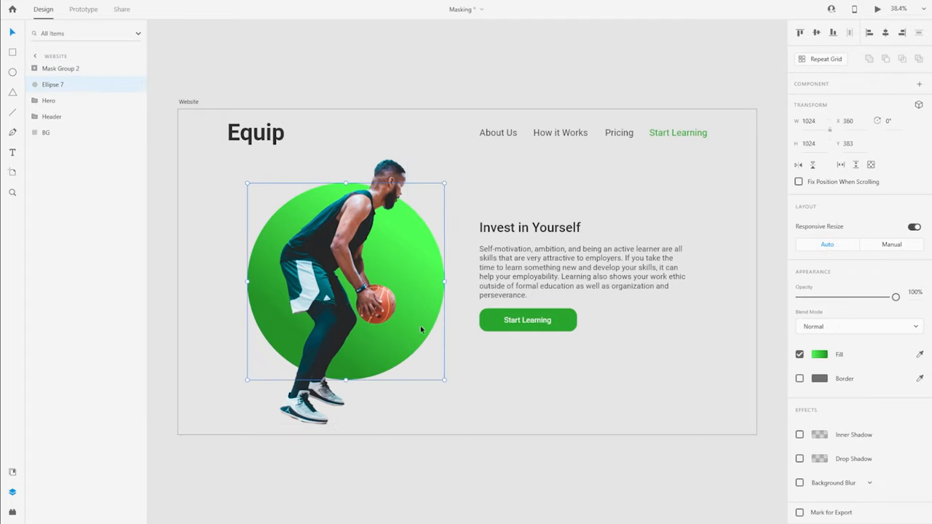
{"action": "mouse_move", "coordinate": [143, 210]}
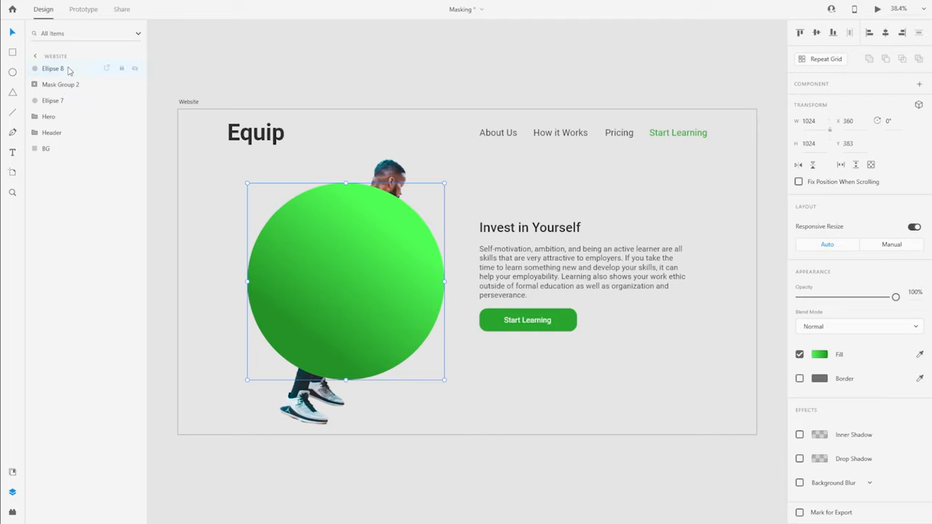
{"action": "left_click", "coordinate": [61, 83]}
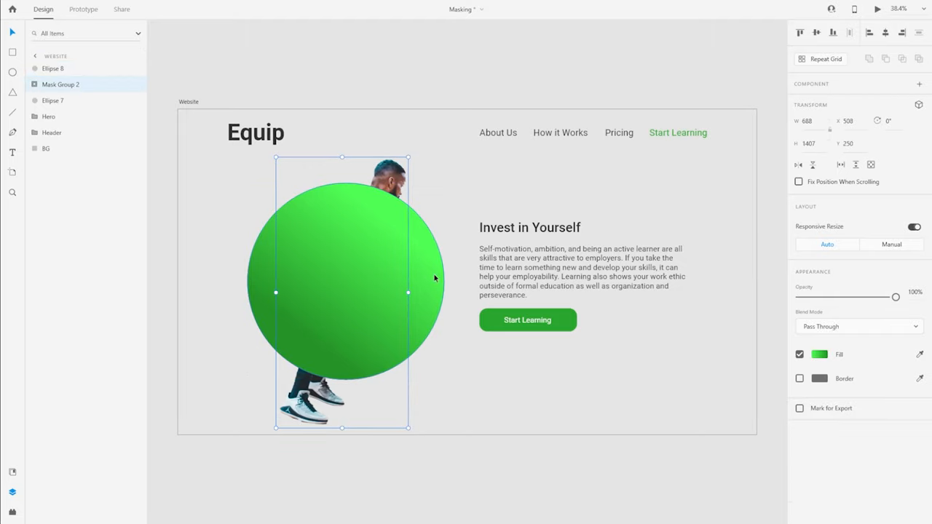
{"action": "left_click", "coordinate": [53, 69]}
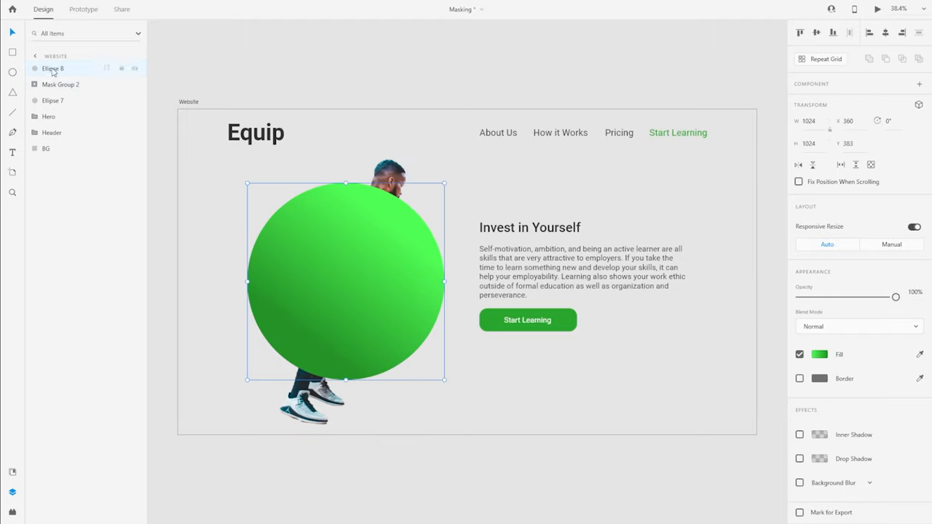
{"action": "double_click", "coordinate": [52, 68]}
{"action": "type", "text": "Mask"}
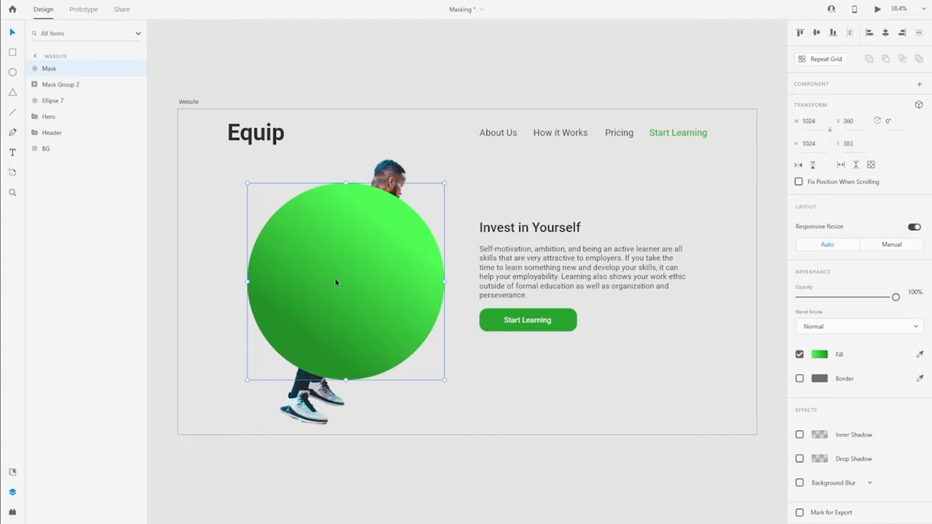
- Fill the Mask red, flatten its top edge, and select it with the player layers
{"action": "left_click", "coordinate": [818, 355]}
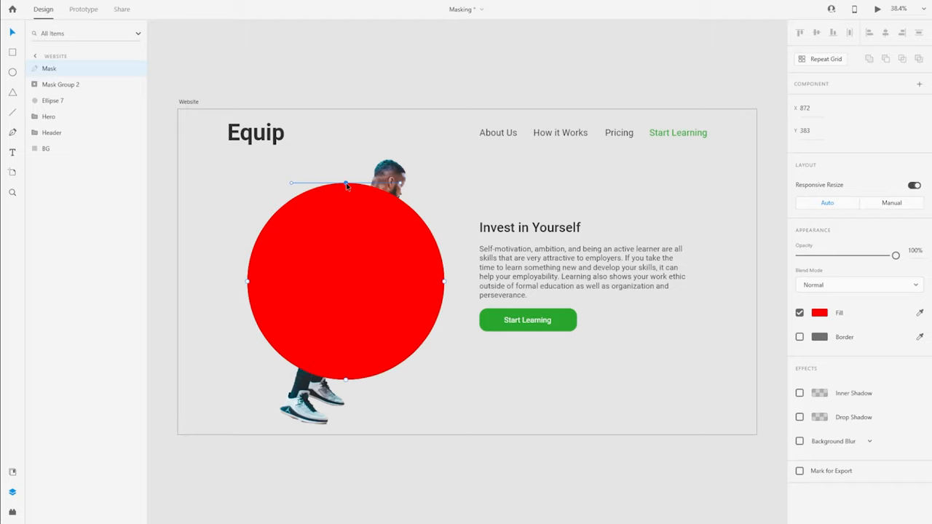
{"action": "left_click_drag", "start_coordinate": [346, 184], "coordinate": [397, 158]}
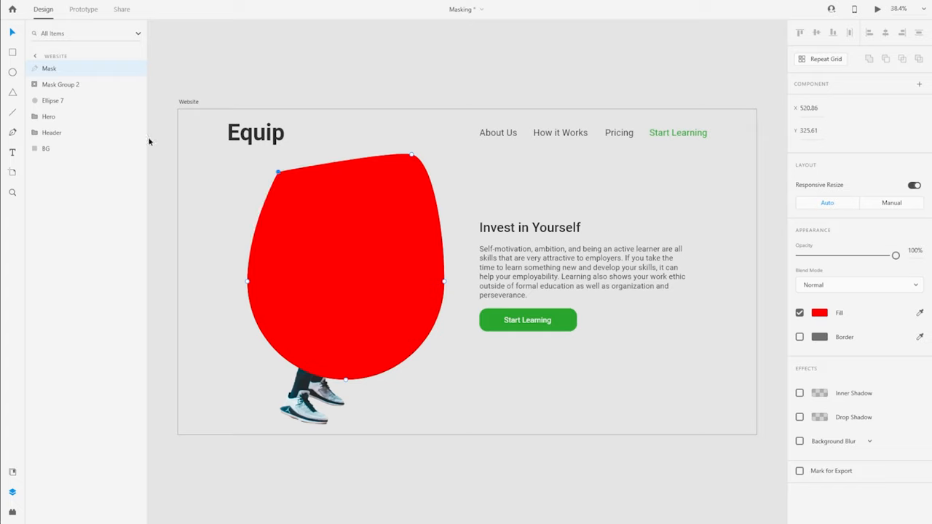
{"action": "left_click", "coordinate": [51, 132]}
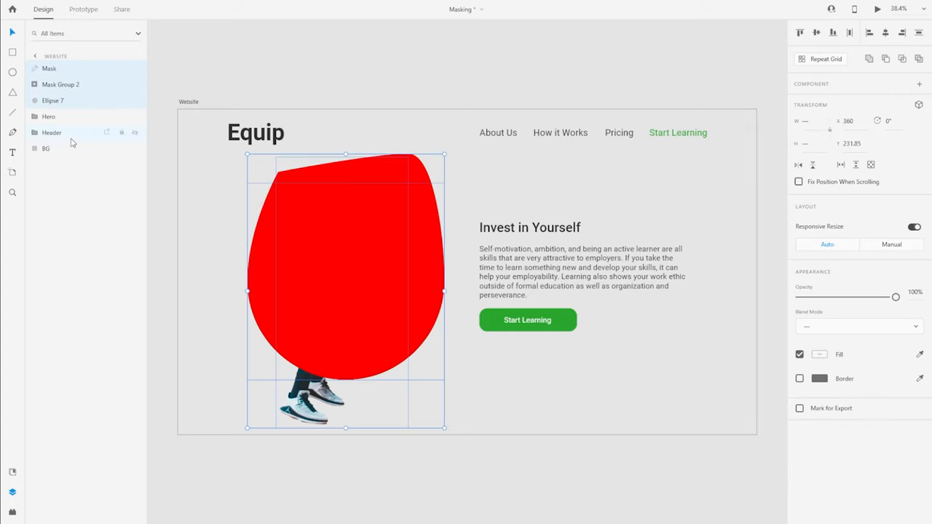
{"action": "mouse_move", "coordinate": [76, 149]}
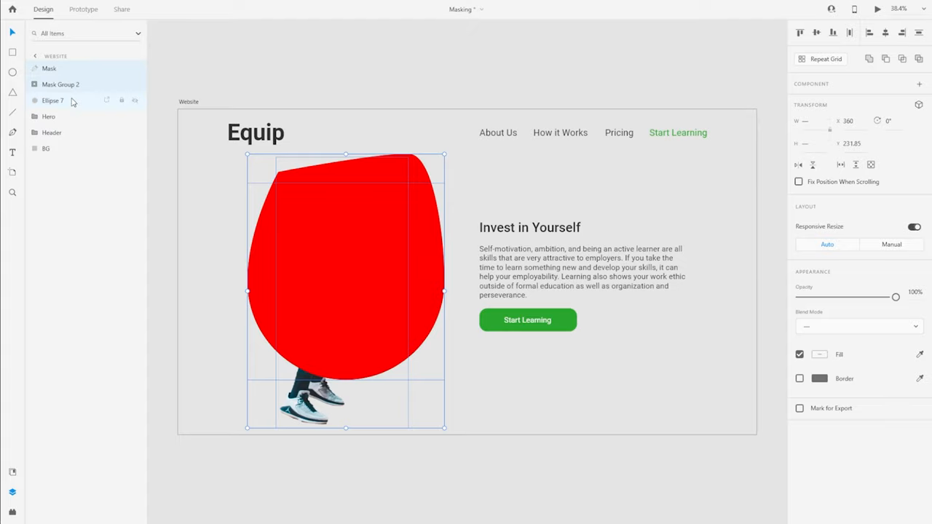
- Apply Mask with Shape so the red shape hides the player's lower legs
{"action": "right_click", "coordinate": [50, 68]}
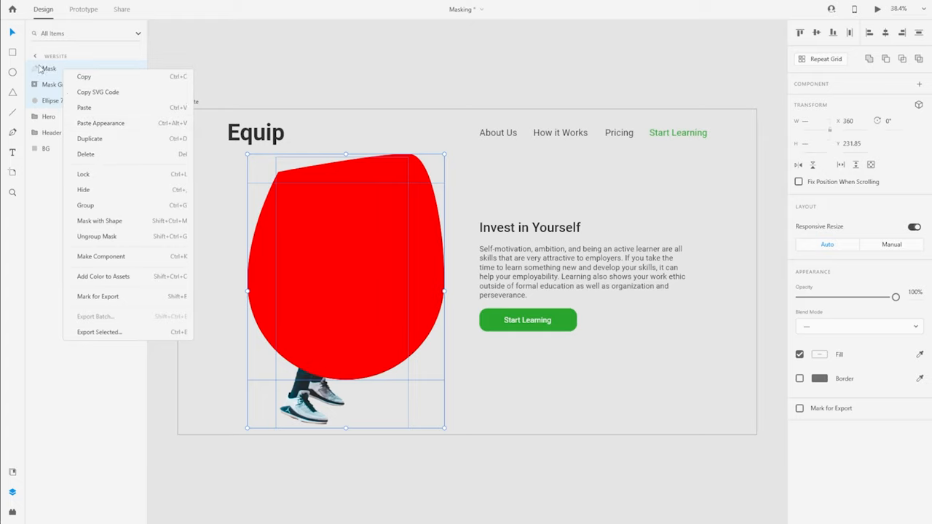
{"action": "mouse_move", "coordinate": [89, 234]}
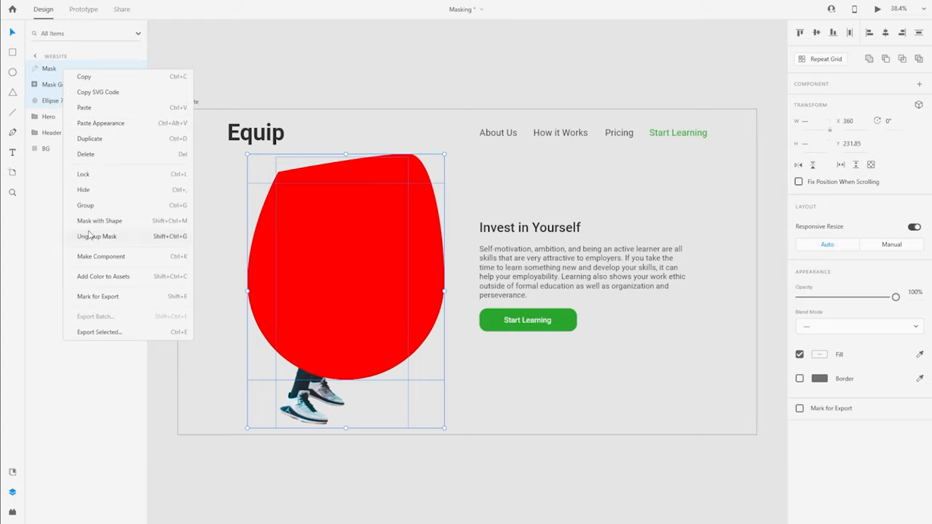
{"action": "left_click", "coordinate": [96, 236]}
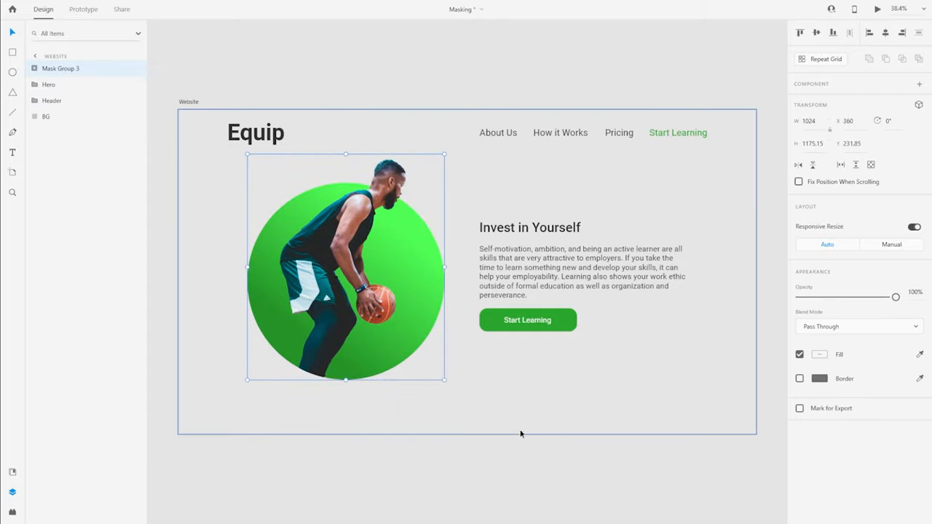
{"action": "left_click", "coordinate": [47, 116]}
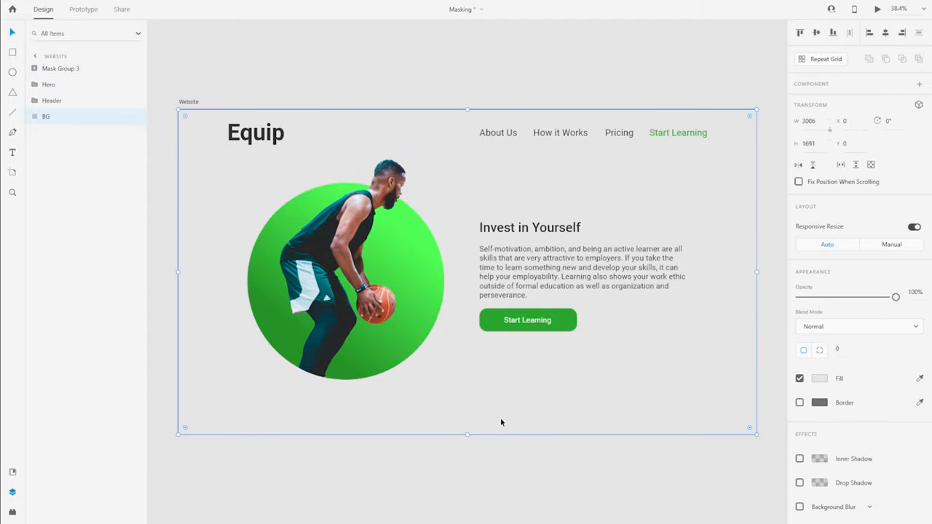
{"action": "mouse_move", "coordinate": [338, 411]}
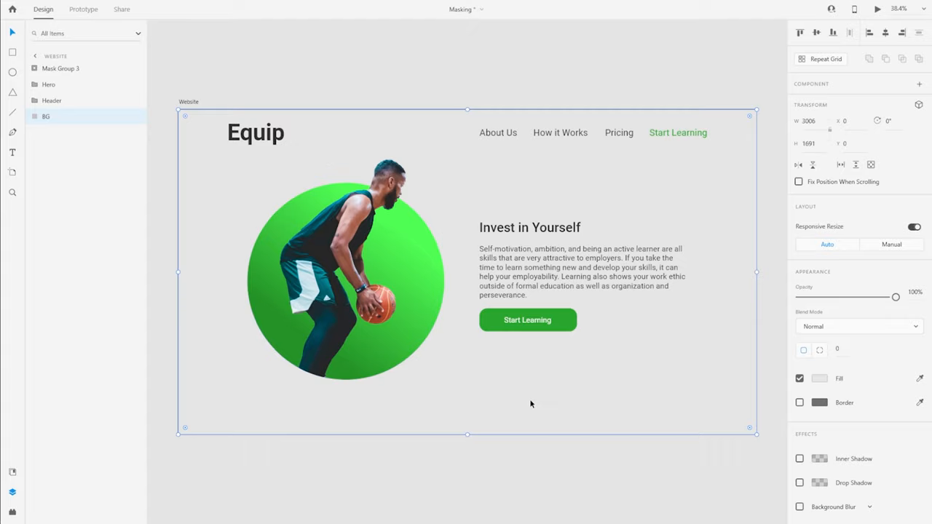
{"action": "mouse_move", "coordinate": [536, 390]}
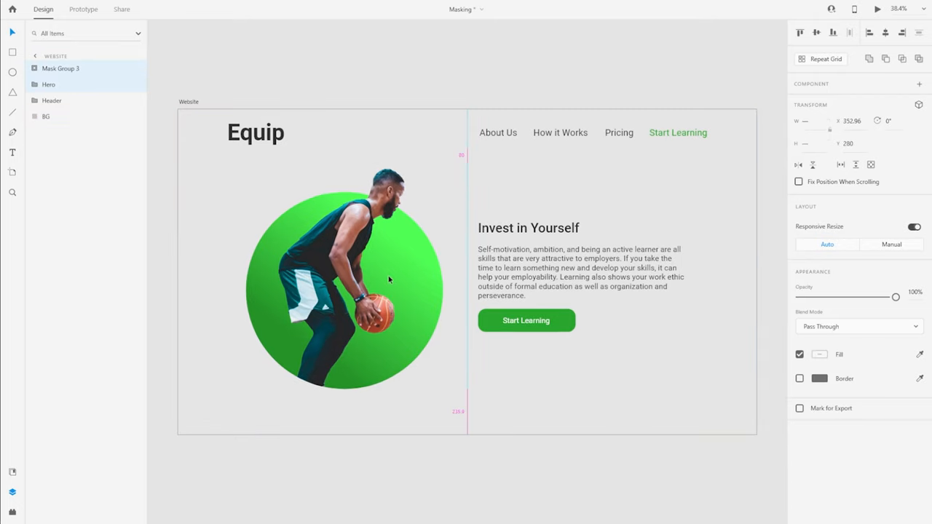
- Switch to the Mask with Text artboard holding the pasta photo
{"action": "left_click", "coordinate": [46, 116]}
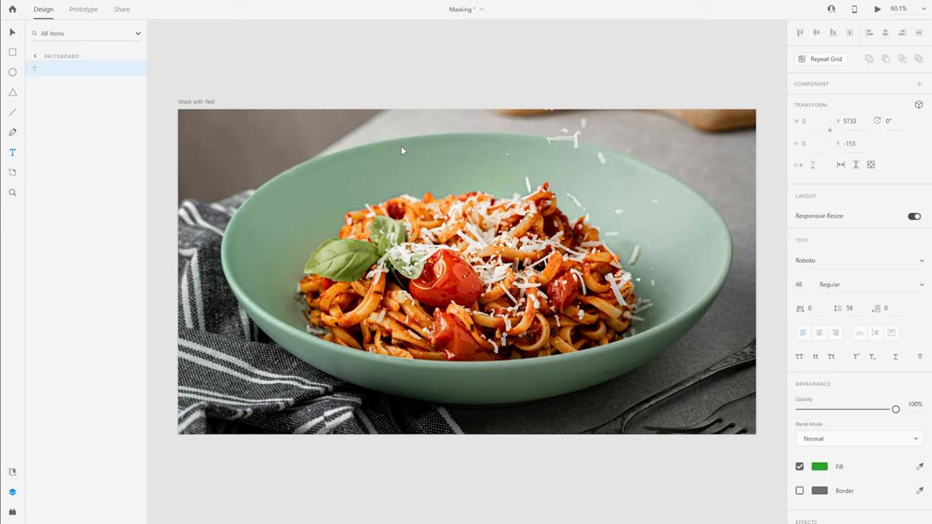
- Add white Roboto Black 'Spaghetti Pasta' text centered over the pasta photo
{"action": "type", "text": "Spaghetti Pastav"}
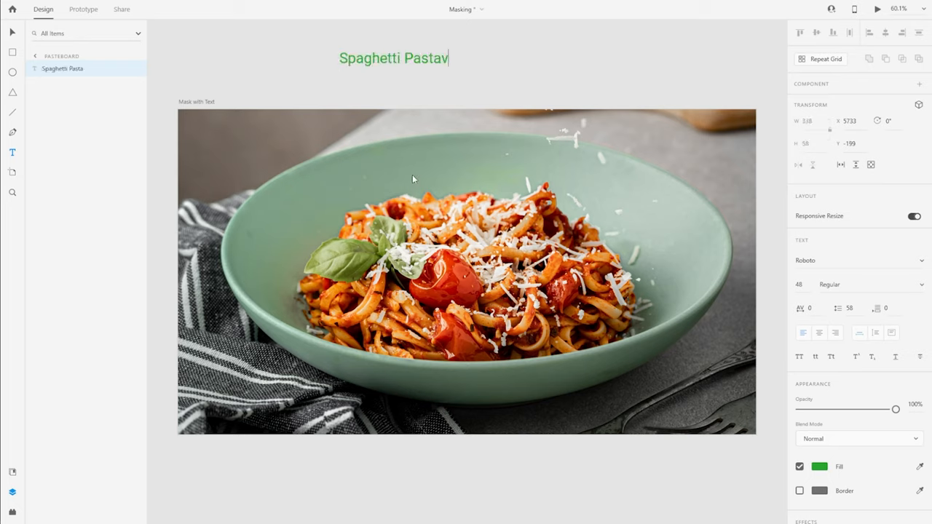
{"action": "key", "text": "Backspace"}
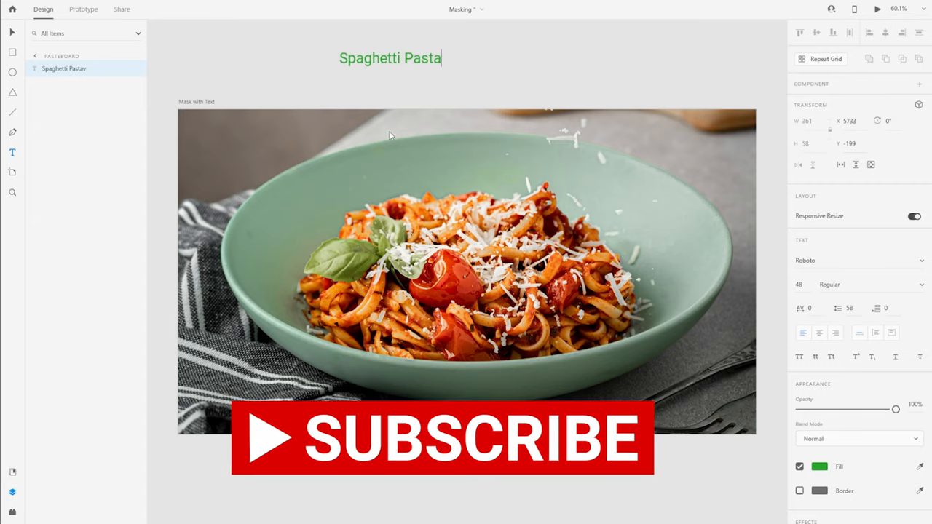
{"action": "left_click", "coordinate": [390, 58]}
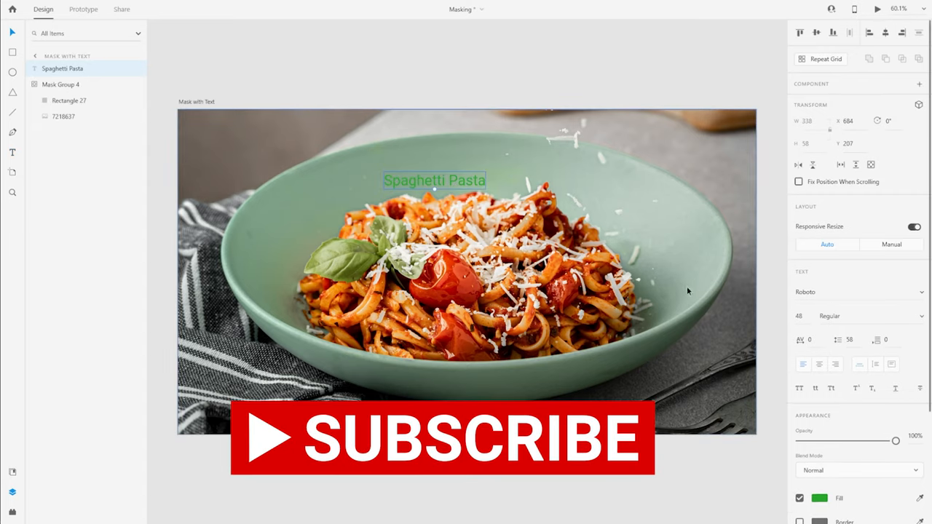
{"action": "left_click", "coordinate": [818, 498]}
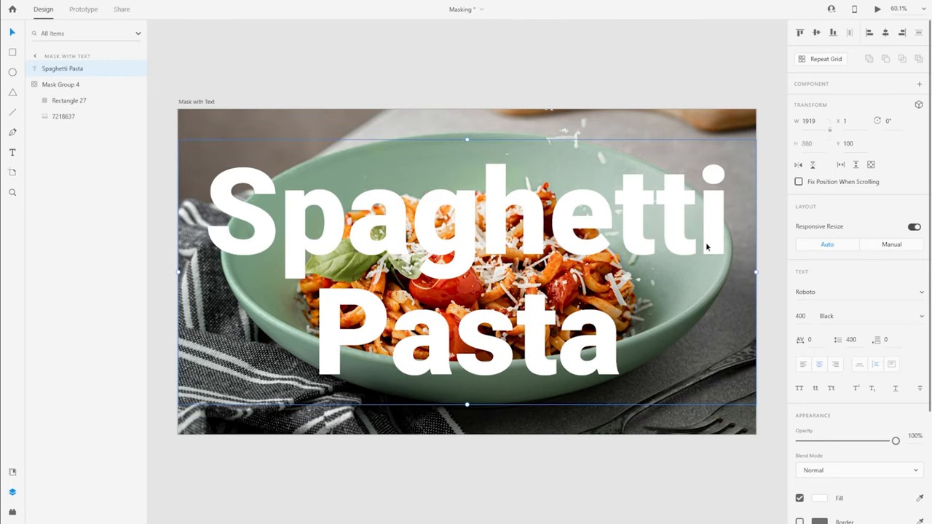
{"action": "mouse_move", "coordinate": [640, 315]}
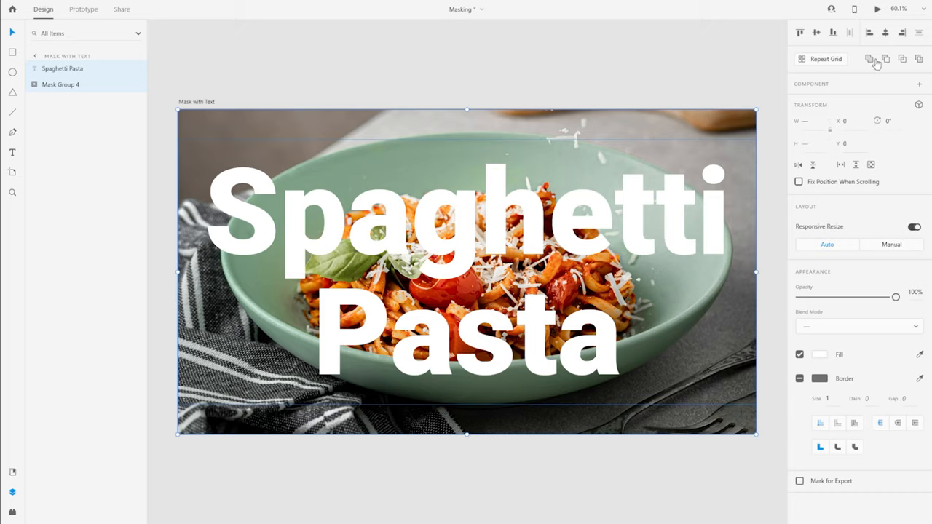
- Intersect text and photo, then edit Intersection 1's text to 'Spagetti Pasta'
{"action": "left_click", "coordinate": [904, 58]}
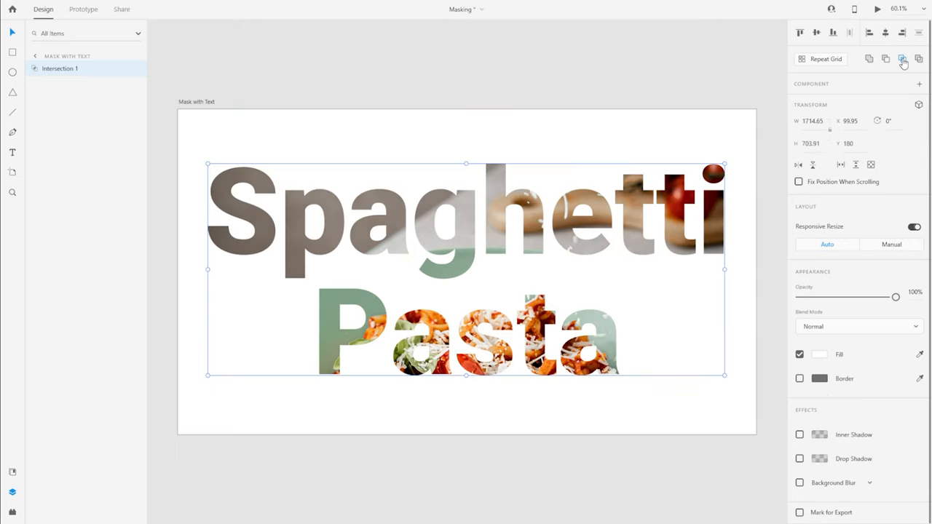
{"action": "mouse_move", "coordinate": [903, 58]}
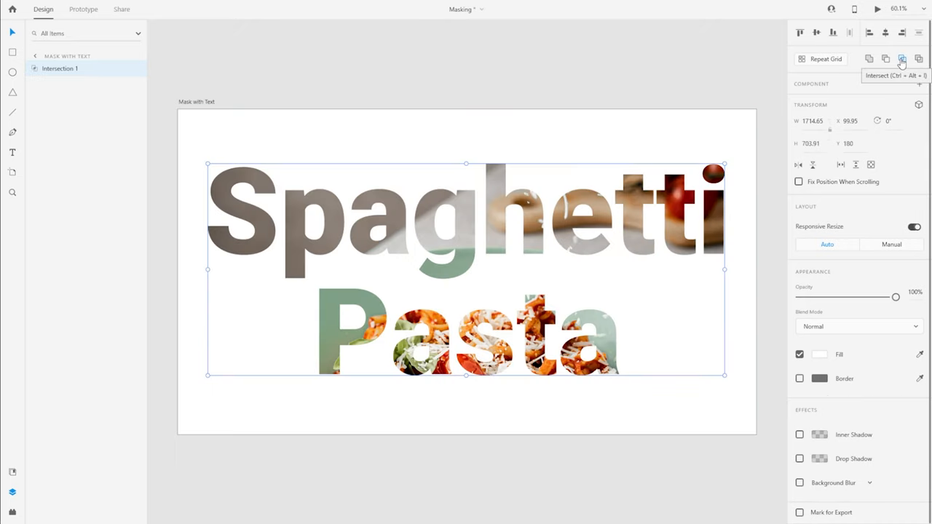
{"action": "left_click", "coordinate": [903, 58]}
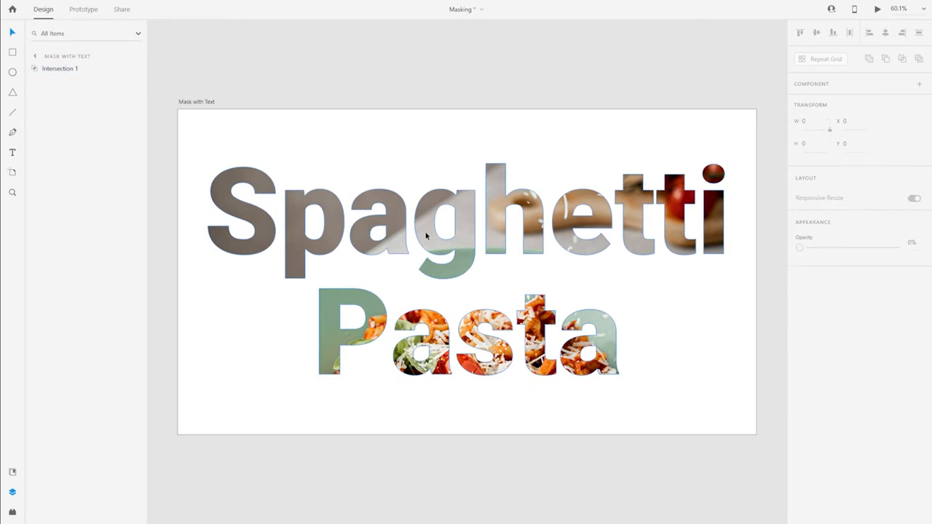
{"action": "left_click", "coordinate": [60, 68]}
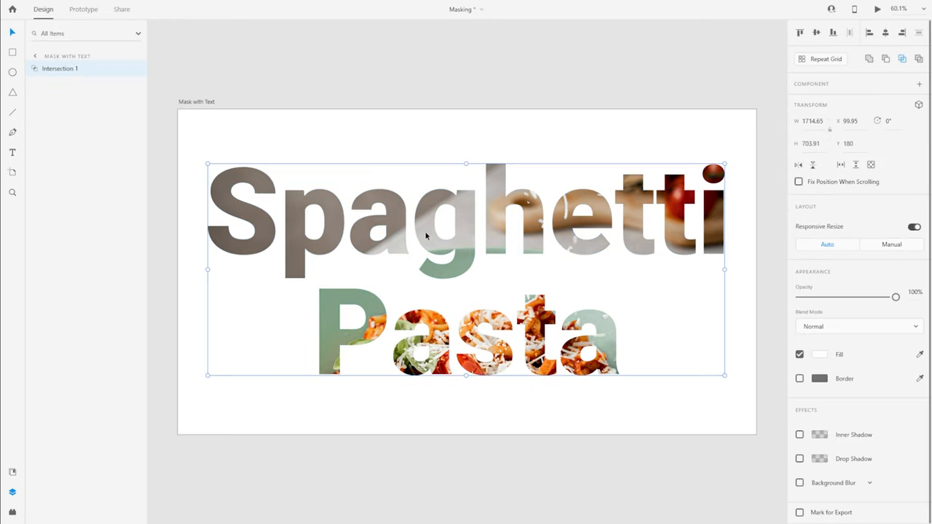
{"action": "mouse_move", "coordinate": [64, 100]}
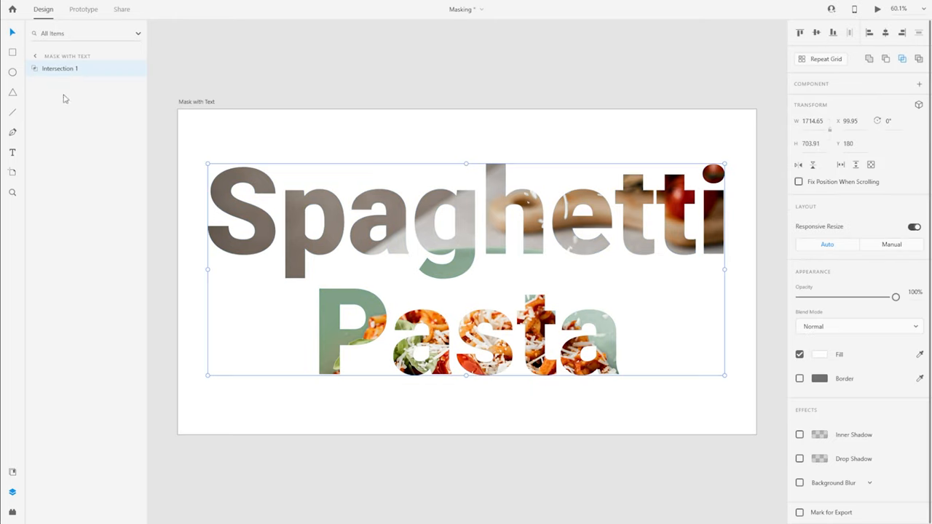
{"action": "left_click", "coordinate": [33, 68]}
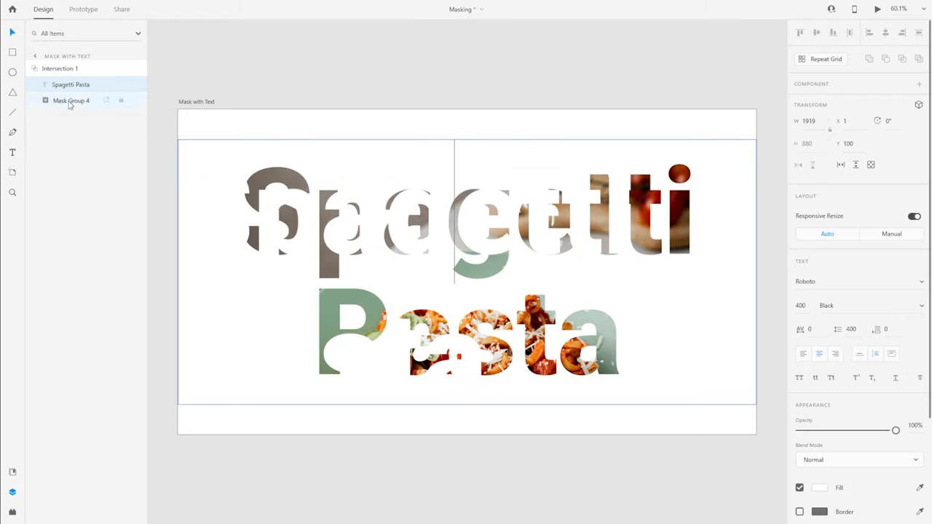
{"action": "left_click", "coordinate": [60, 68]}
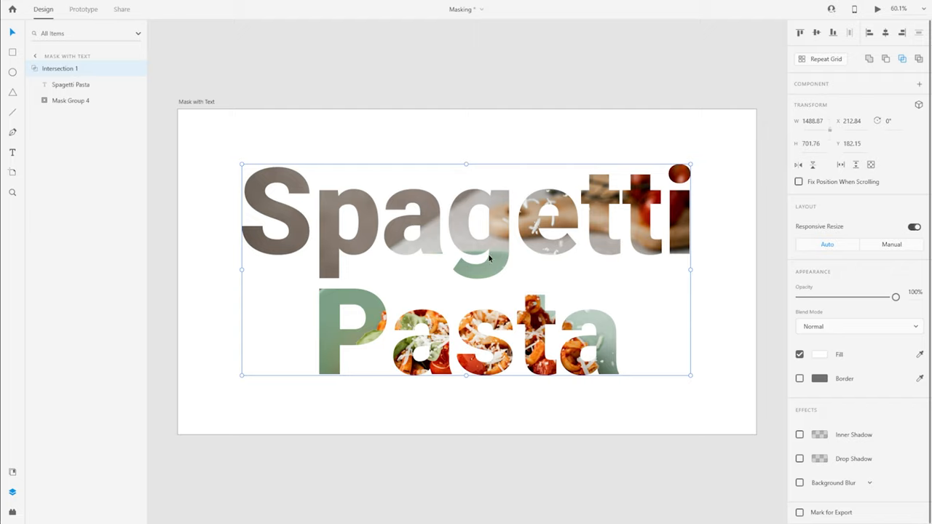
{"action": "mouse_move", "coordinate": [332, 246]}
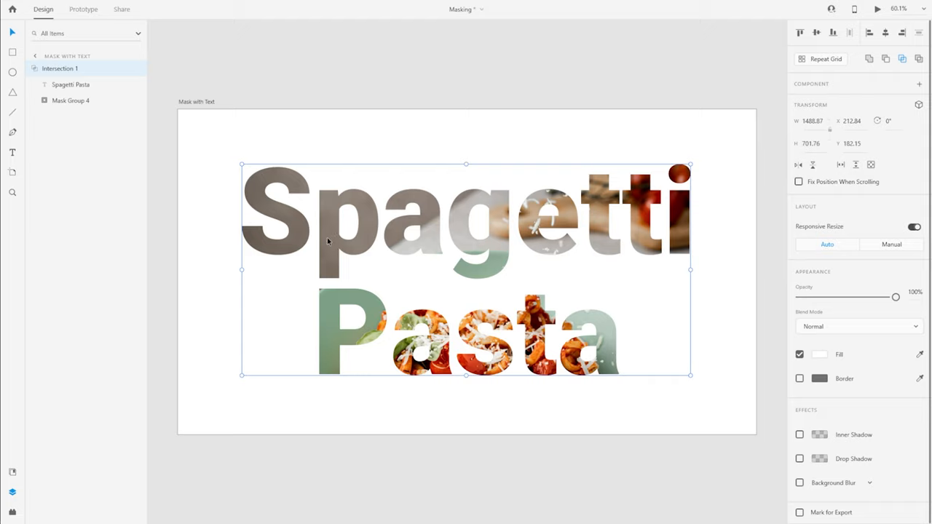
{"action": "mouse_move", "coordinate": [373, 370]}
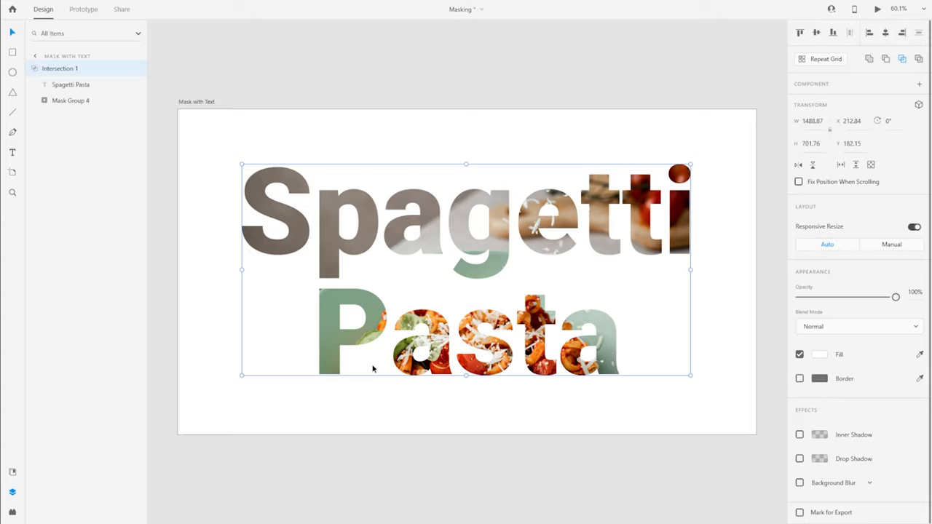